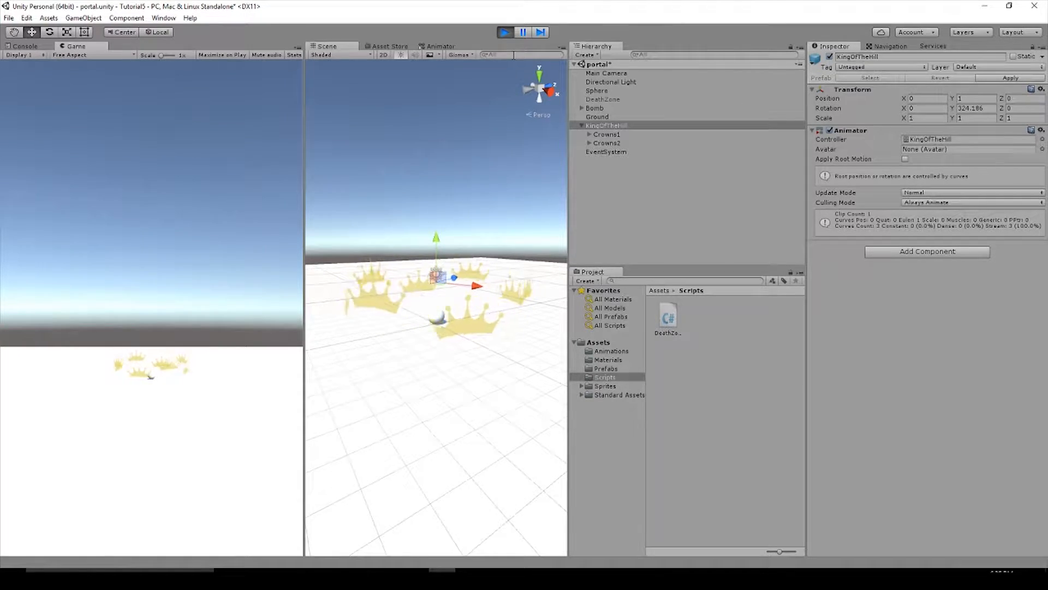
Stop the game preview and add a Capsule Collider with radius 5 to KingOfTheHill.
left_click(503, 32)
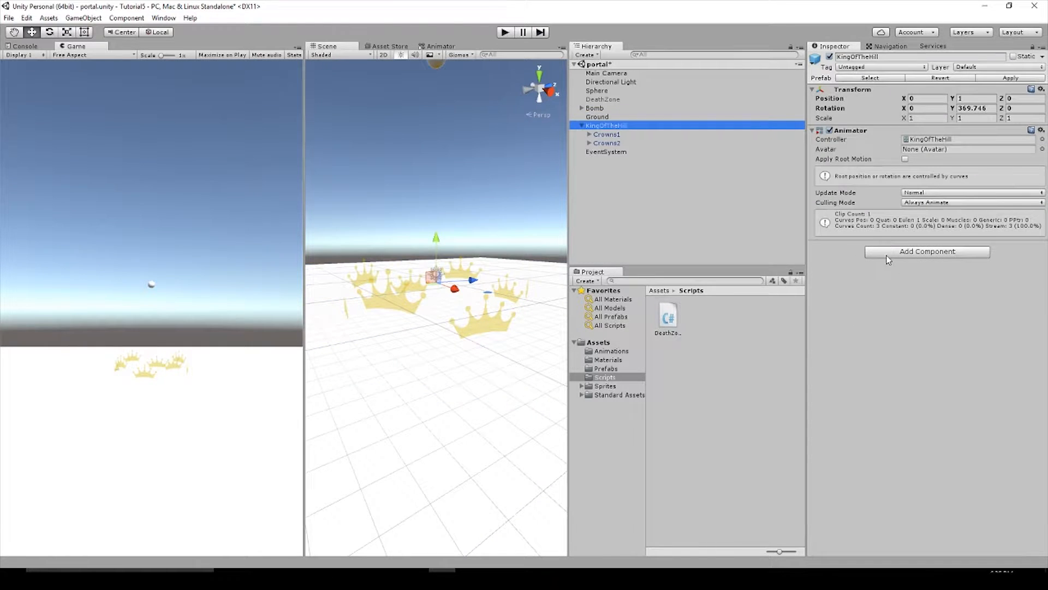
left_click(927, 250)
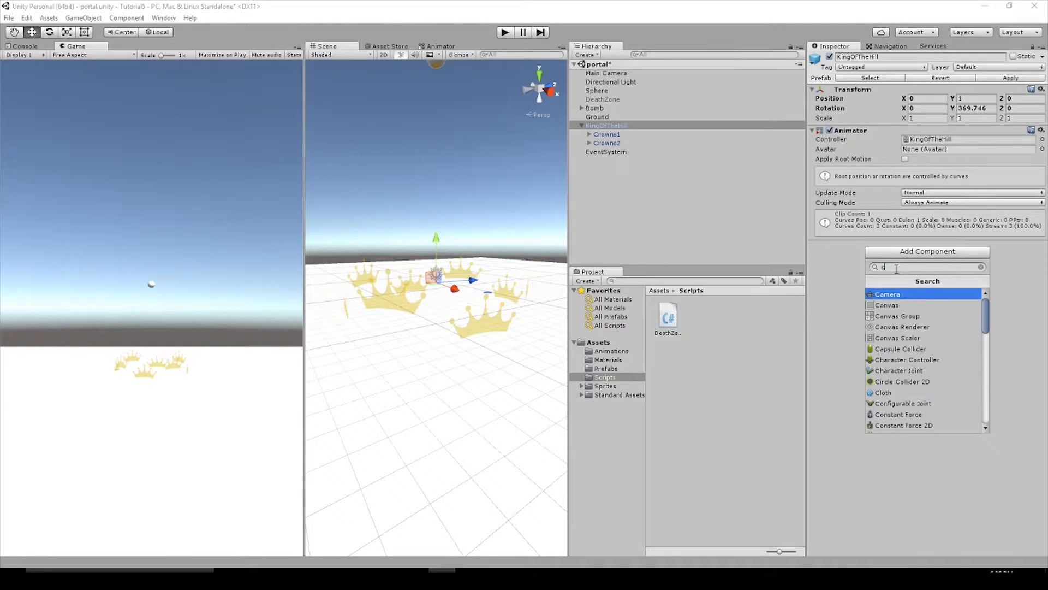
left_click(900, 348)
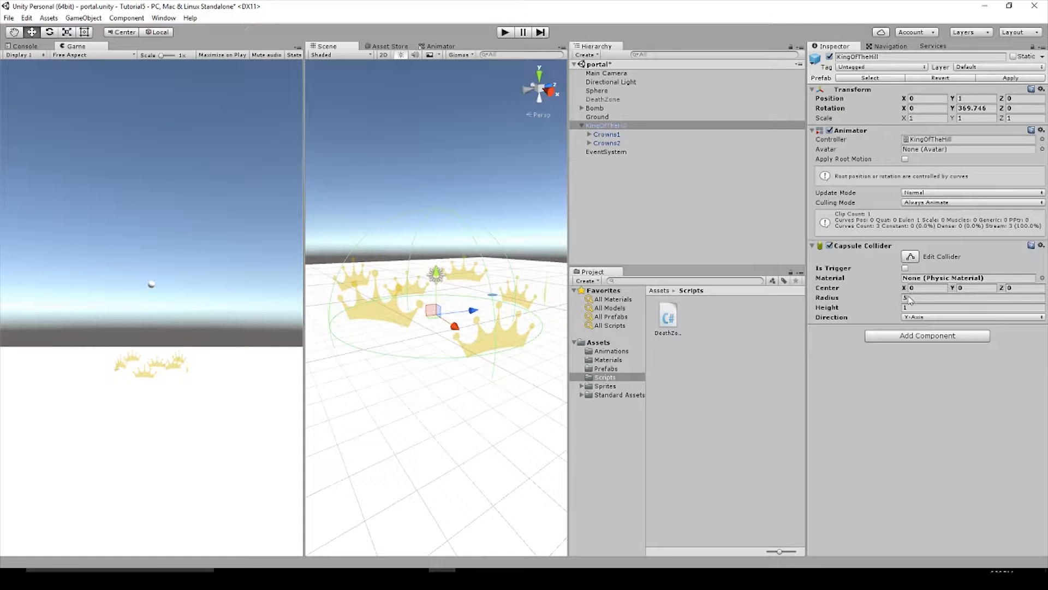
mouse_move(492, 354)
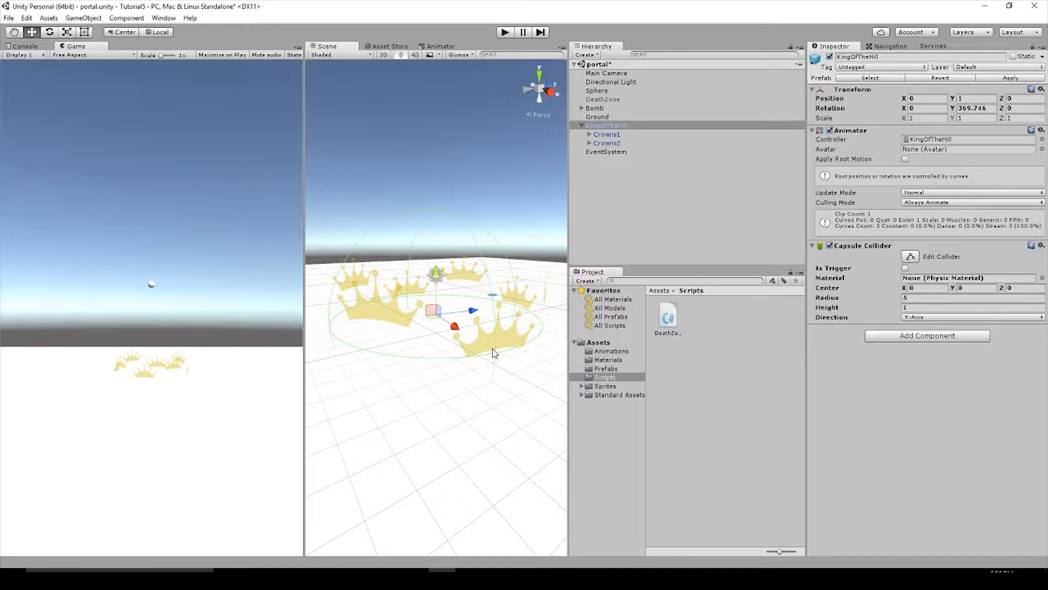
Create a UI Text element with font size 30, a 300×100 box and red colour.
right_click(635, 184)
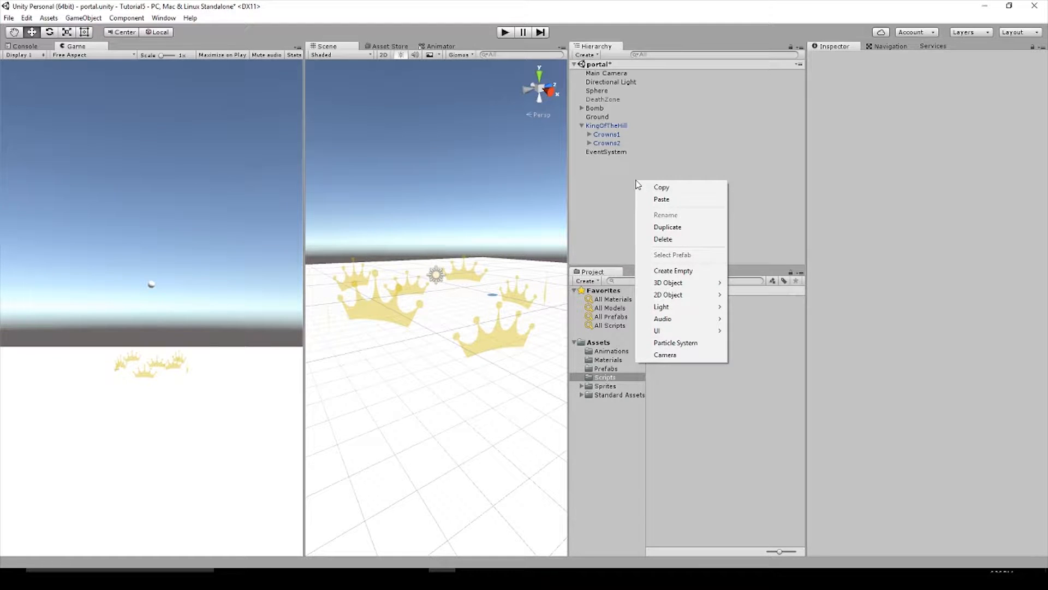
mouse_move(662, 187)
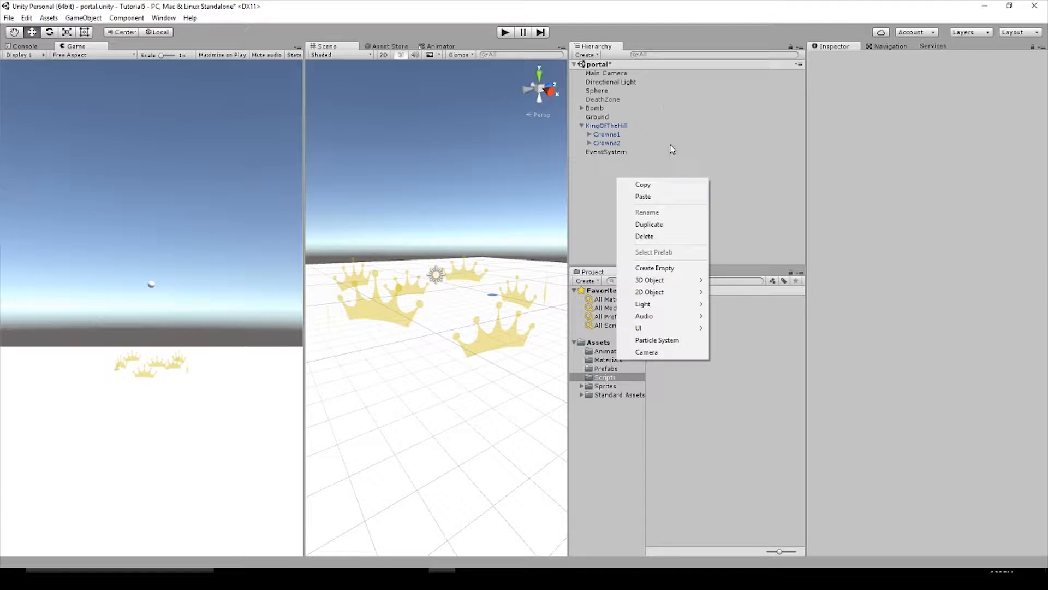
left_click(638, 328)
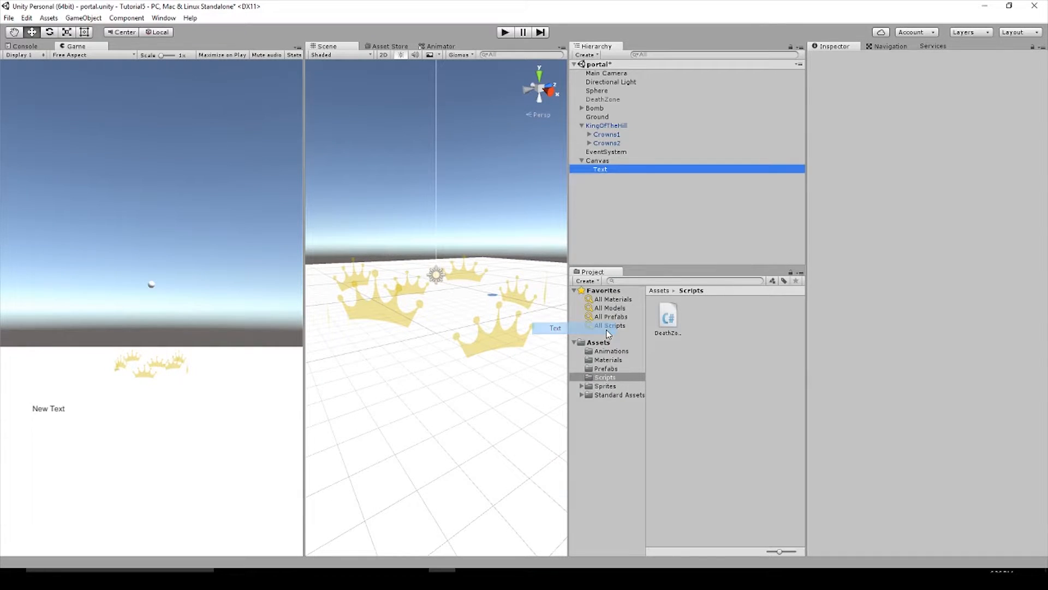
left_click(599, 169)
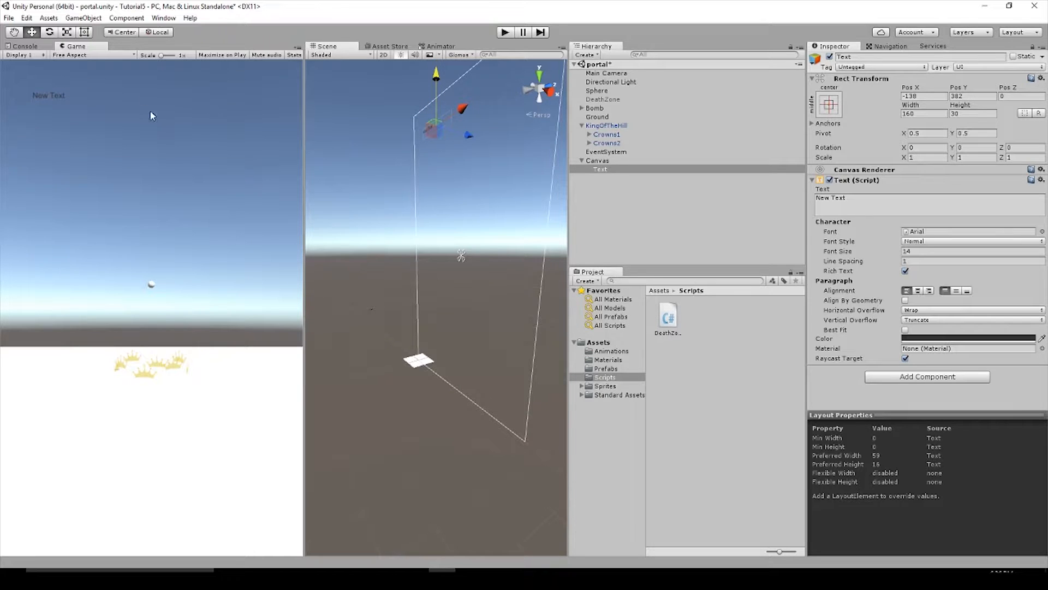
mouse_move(946, 241)
type("30")
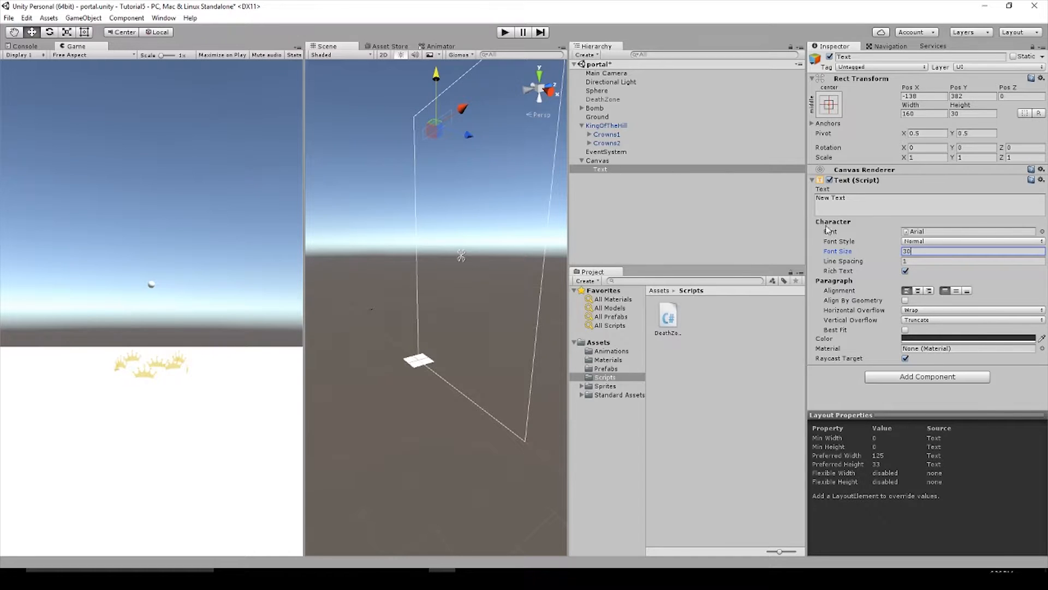
left_click(924, 113)
type("300")
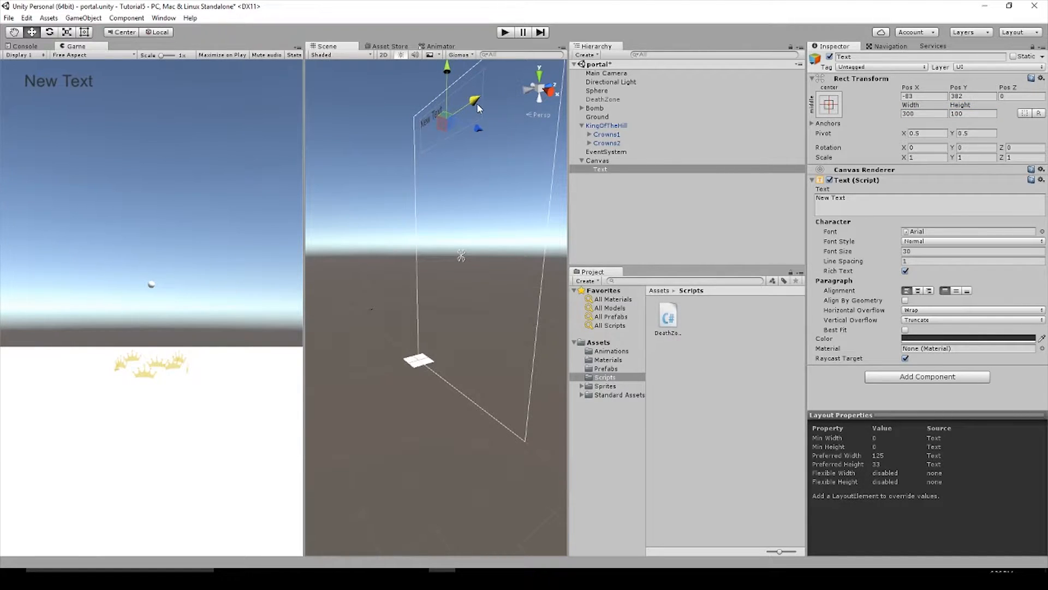
left_click(967, 339)
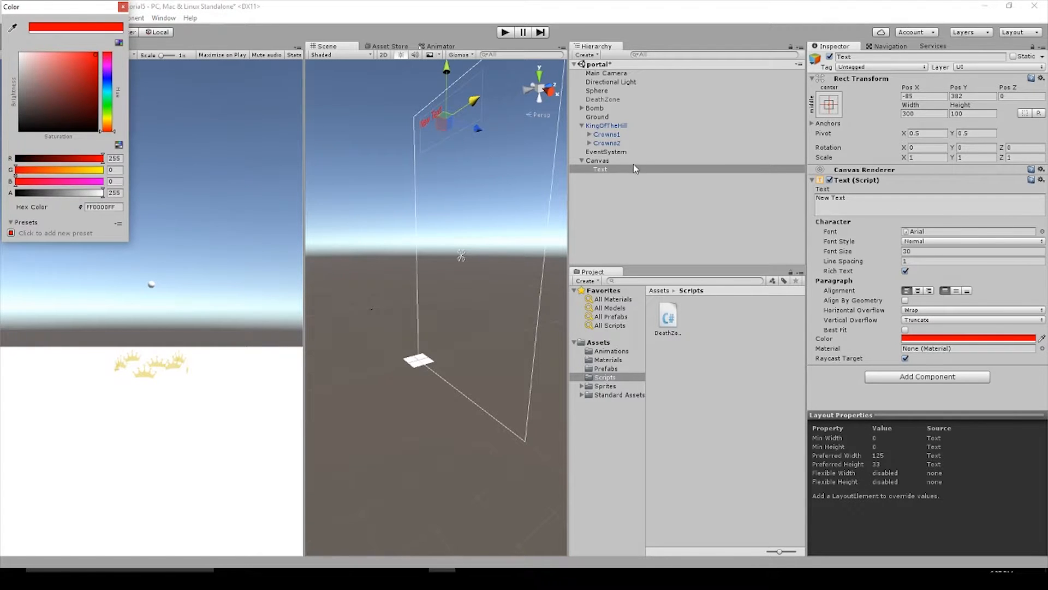
Rename the Text element to 'Score' and dismiss the stray Project context menu.
right_click(599, 169)
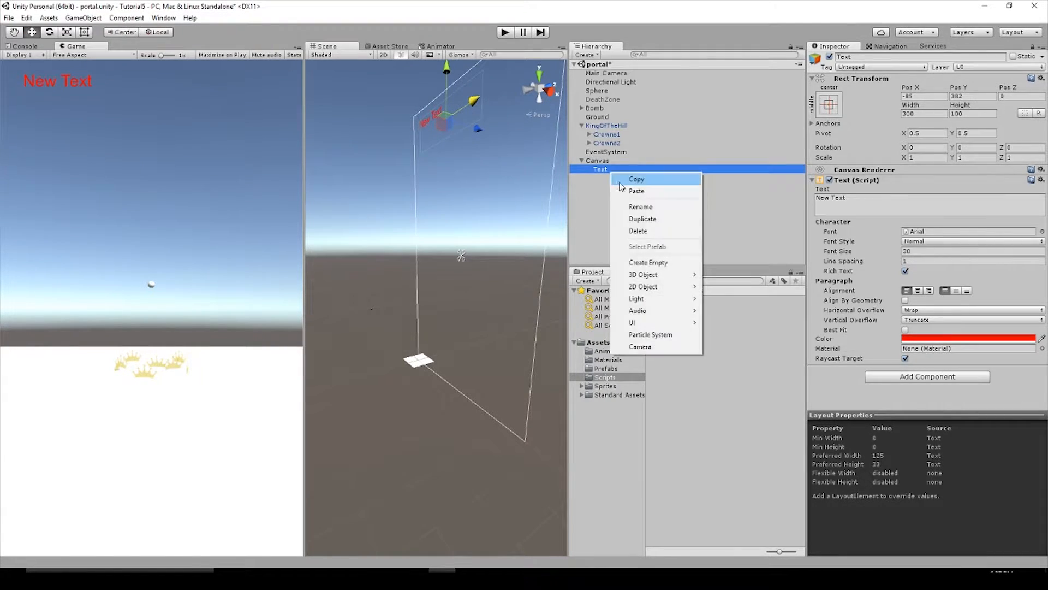
left_click(640, 206)
type("Score")
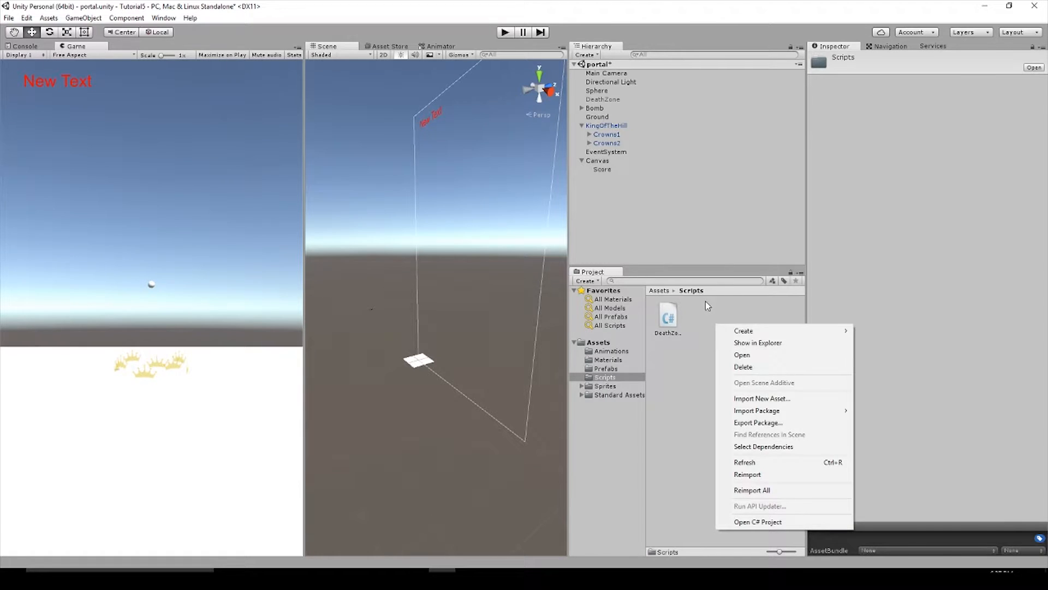
left_click(743, 330)
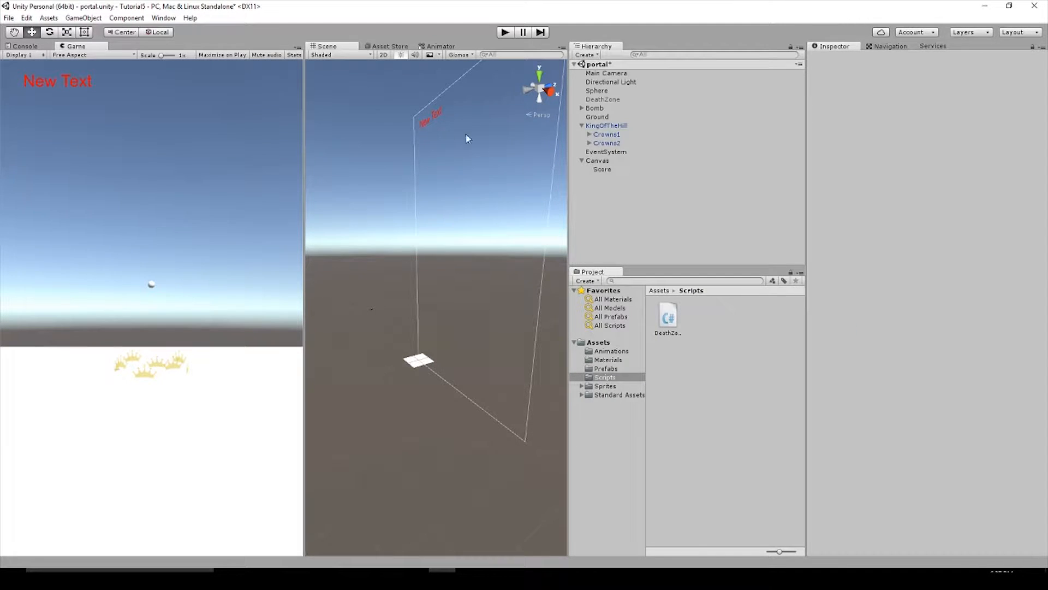
Create a C# script named ScoreManager in the Scripts folder and open it in Visual Studio.
right_click(702, 318)
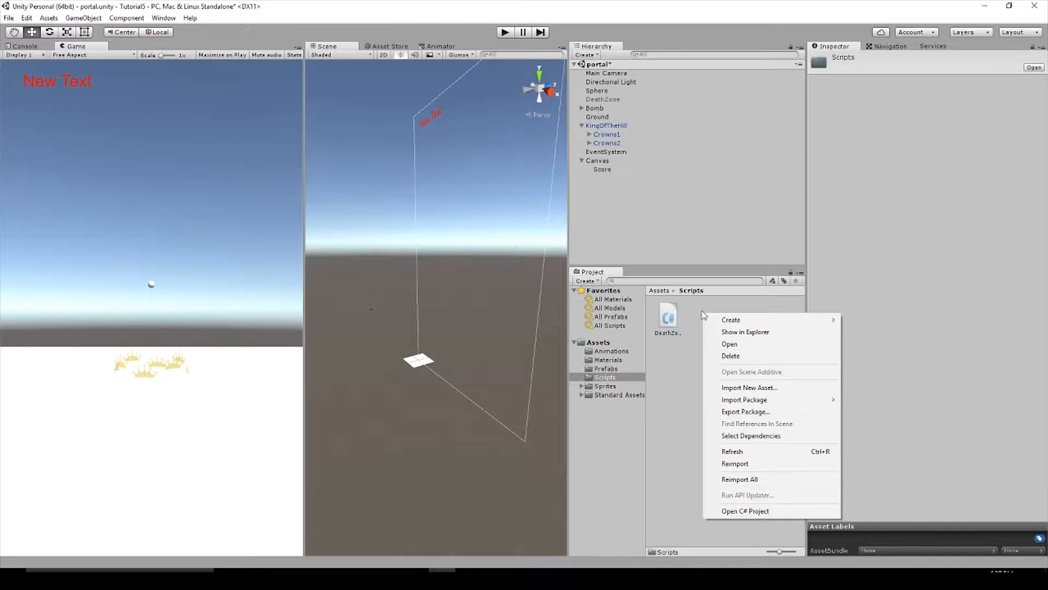
left_click(731, 319)
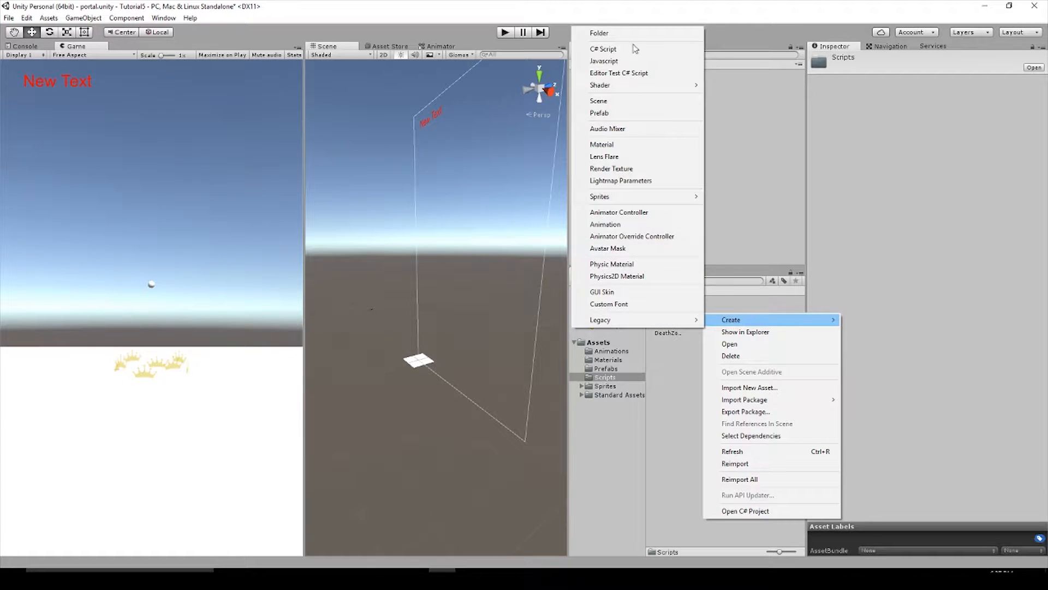
left_click(602, 48)
type("eManager")
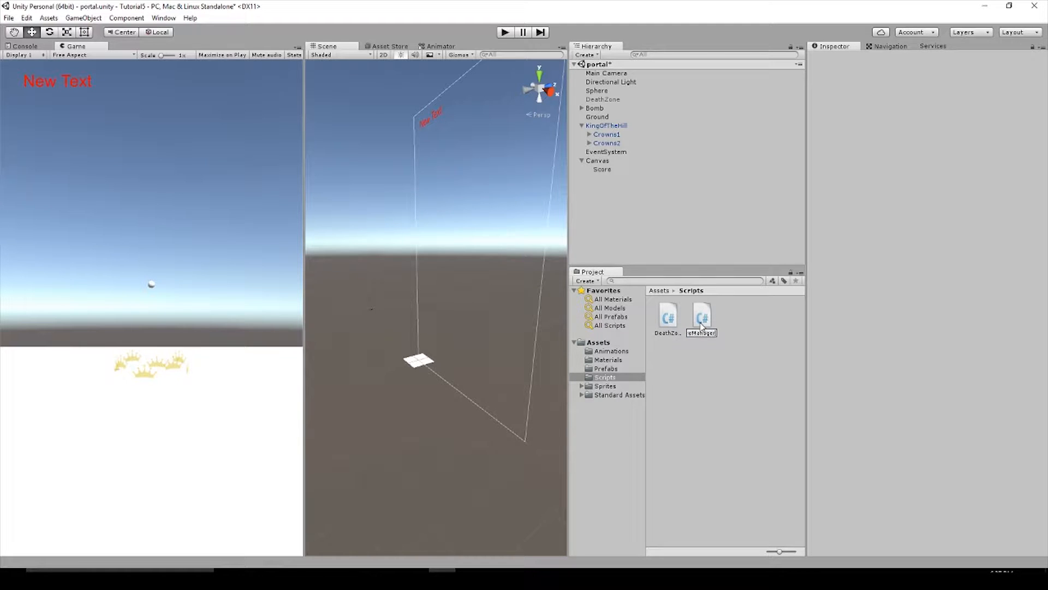
left_click(700, 315)
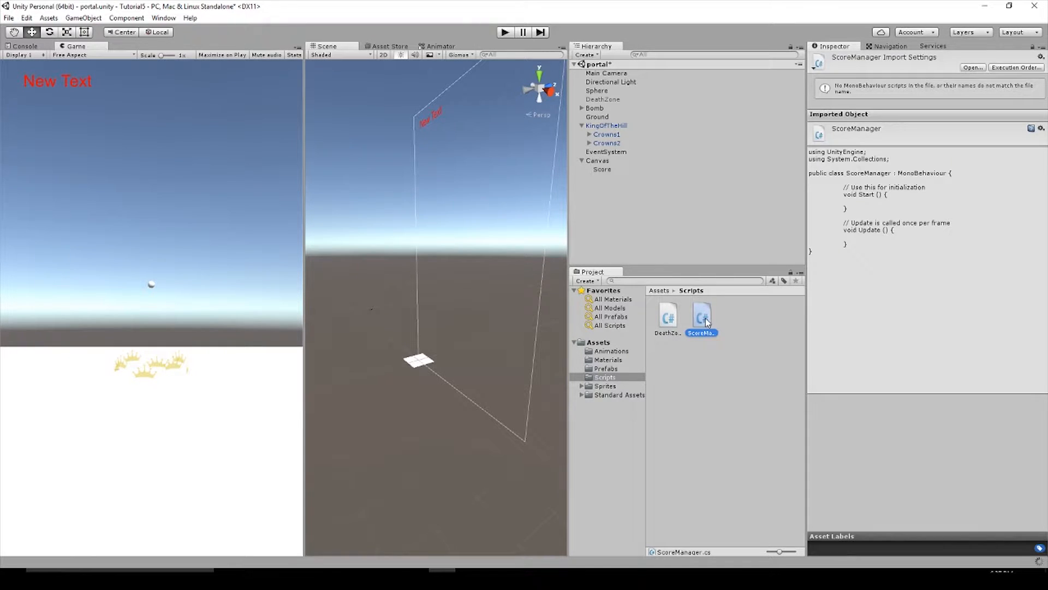
double_click(701, 315)
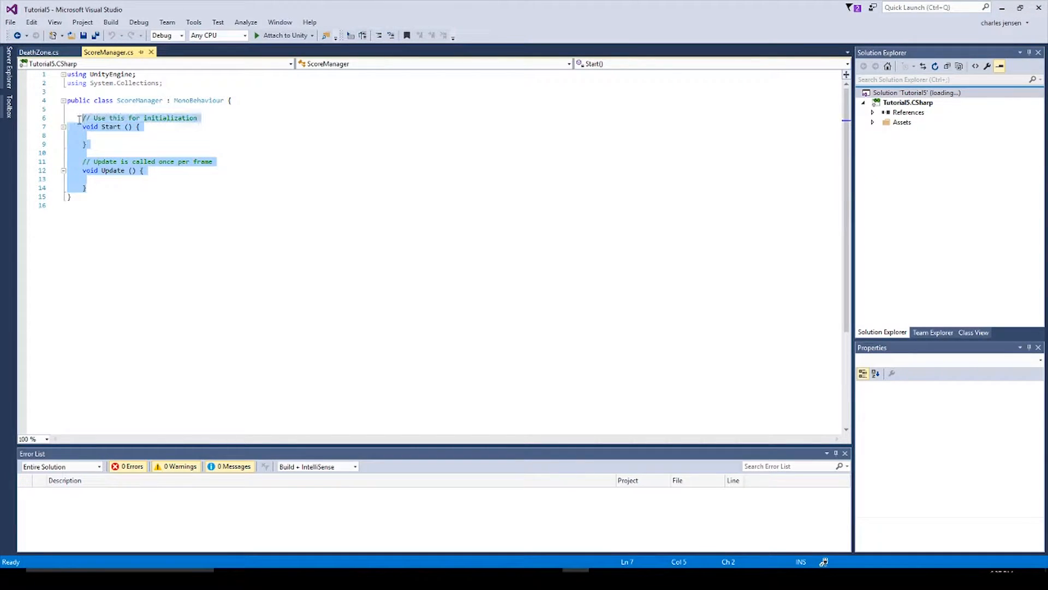
Delete the template Start and Update methods and declare 'public static int score;'.
key("Delete")
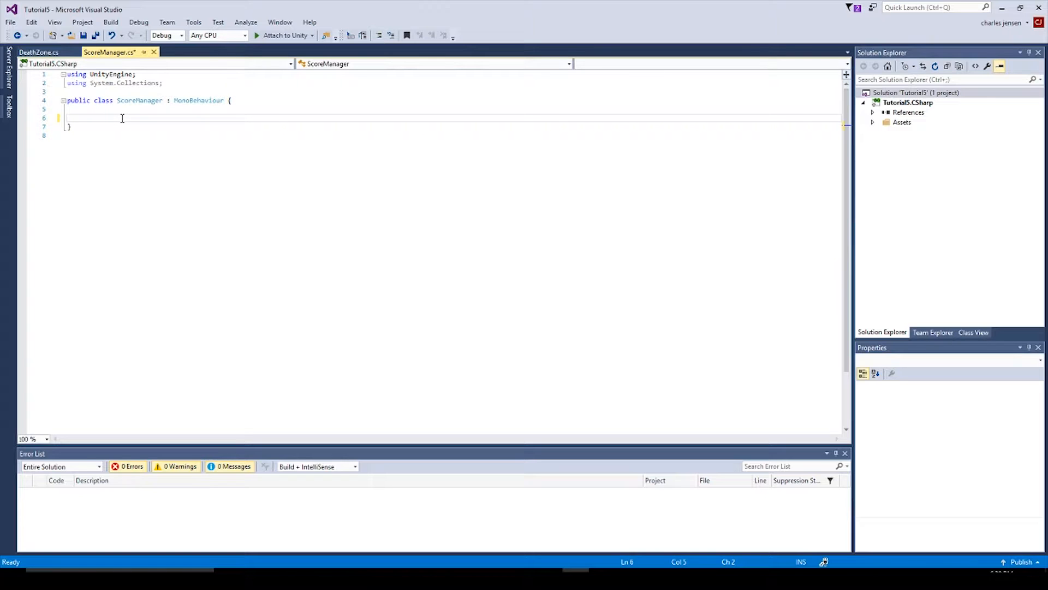
type("public static")
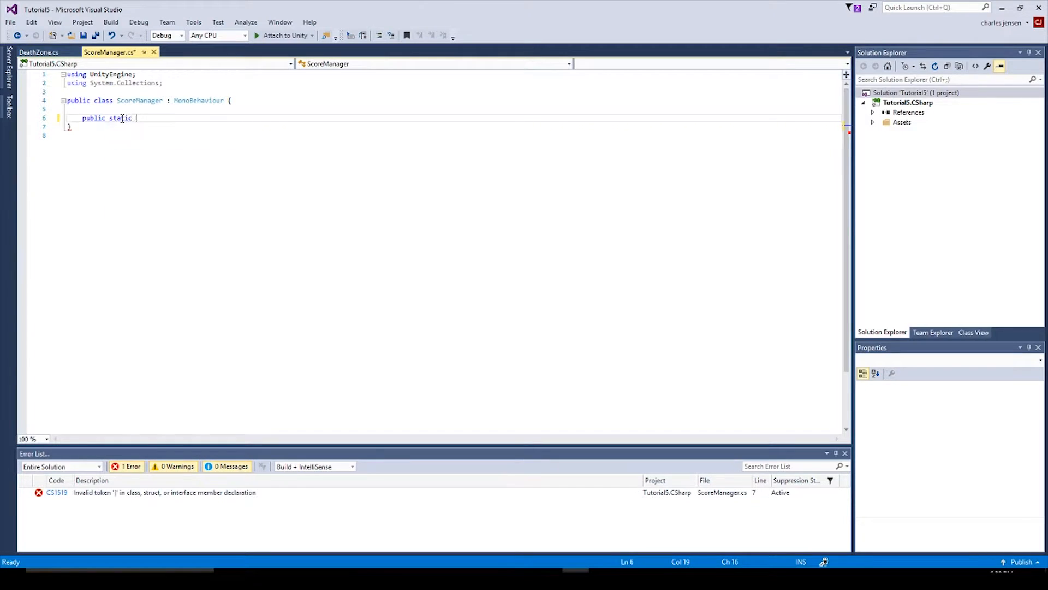
type("int S")
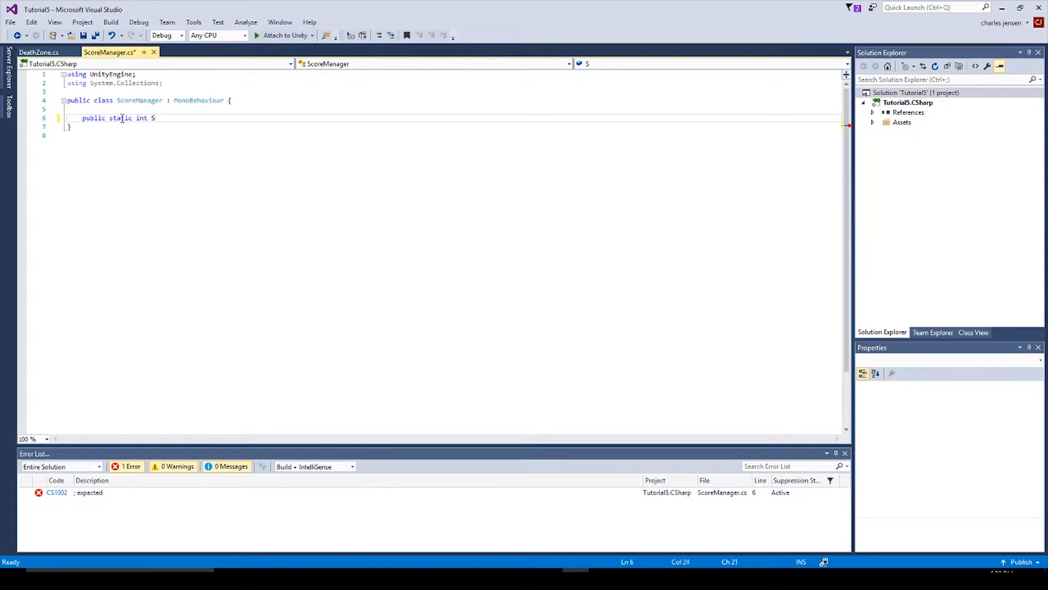
type("core;")
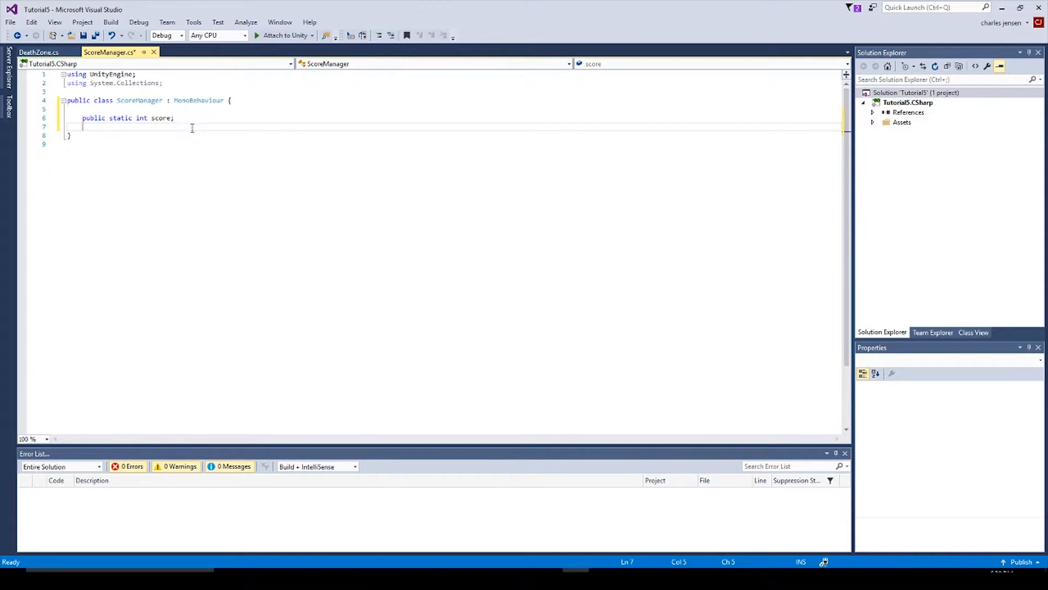
left_click(143, 118)
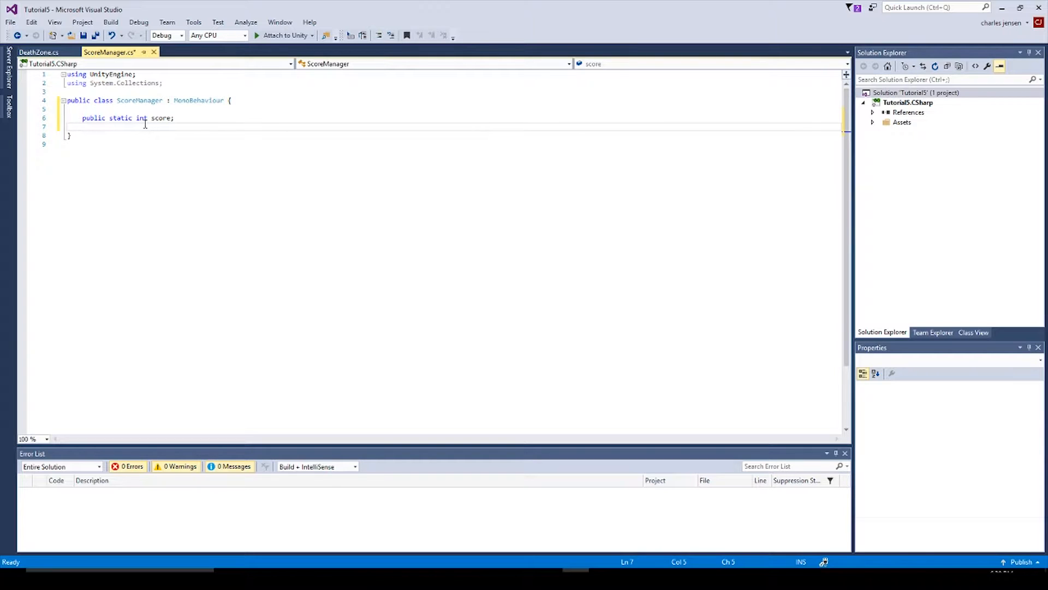
left_click(163, 83)
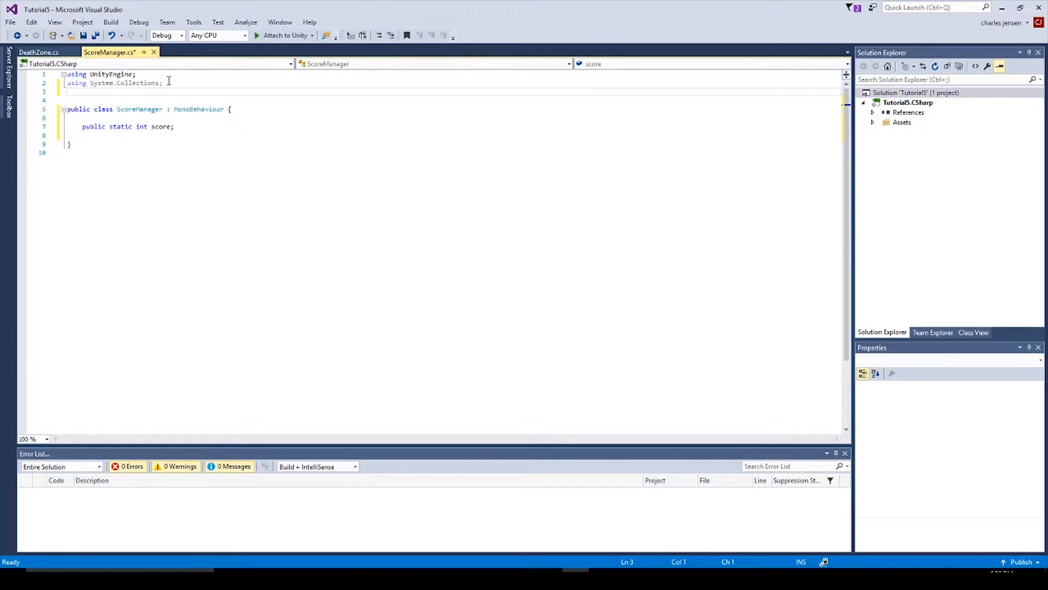
Import UnityEngine.UI and declare 'Text text1;' below the score field.
type("using unit")
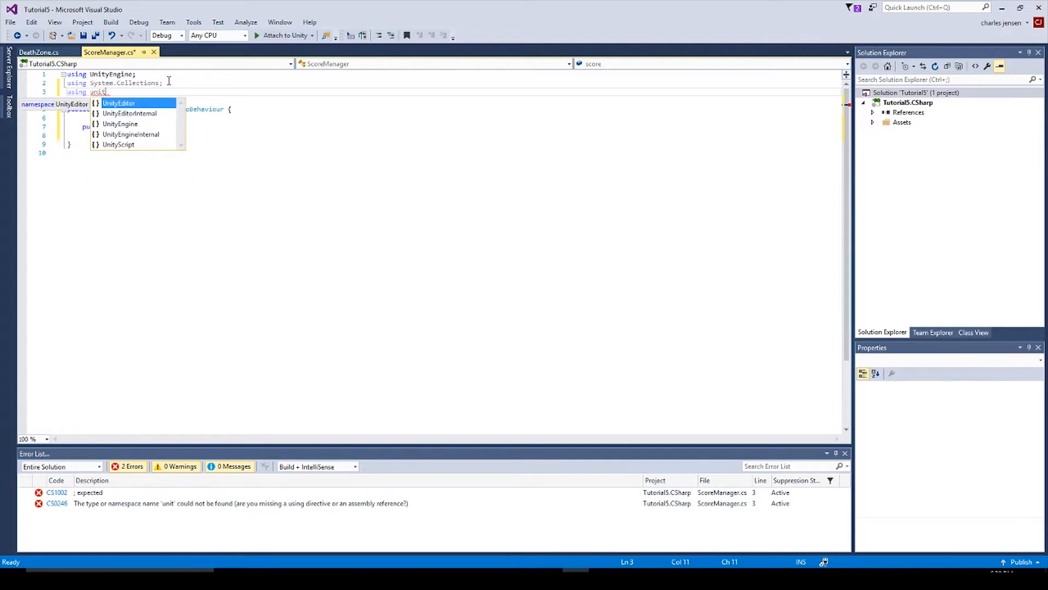
type("UnityEngine.UI;")
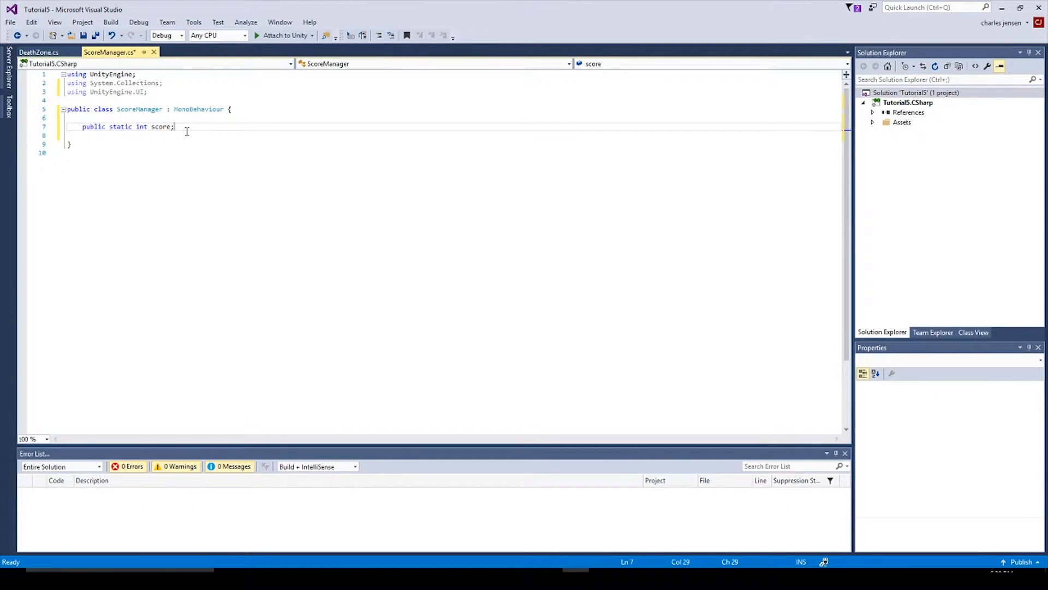
key("Return")
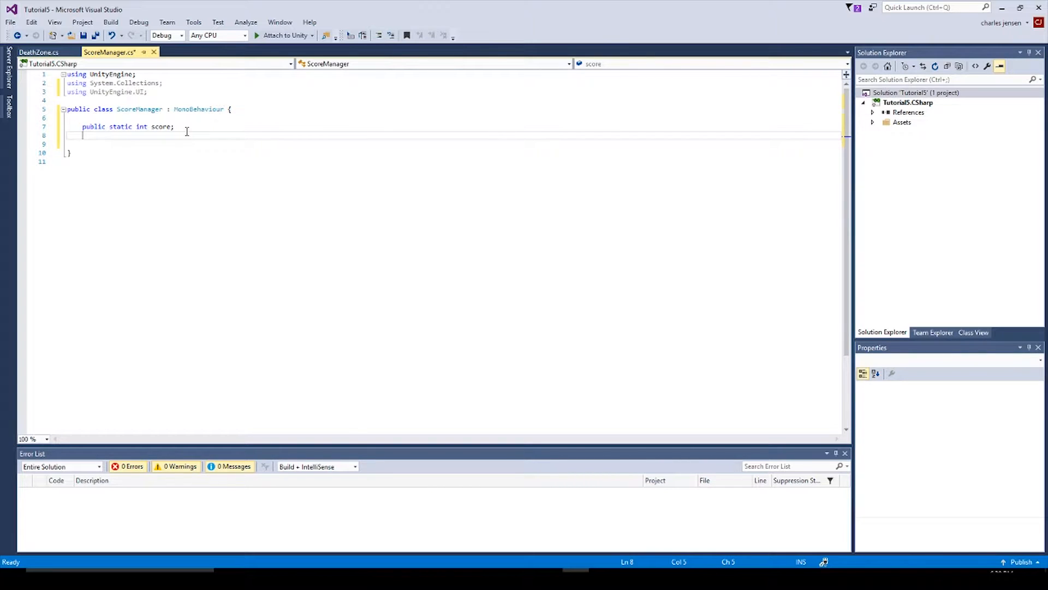
type("Text text")
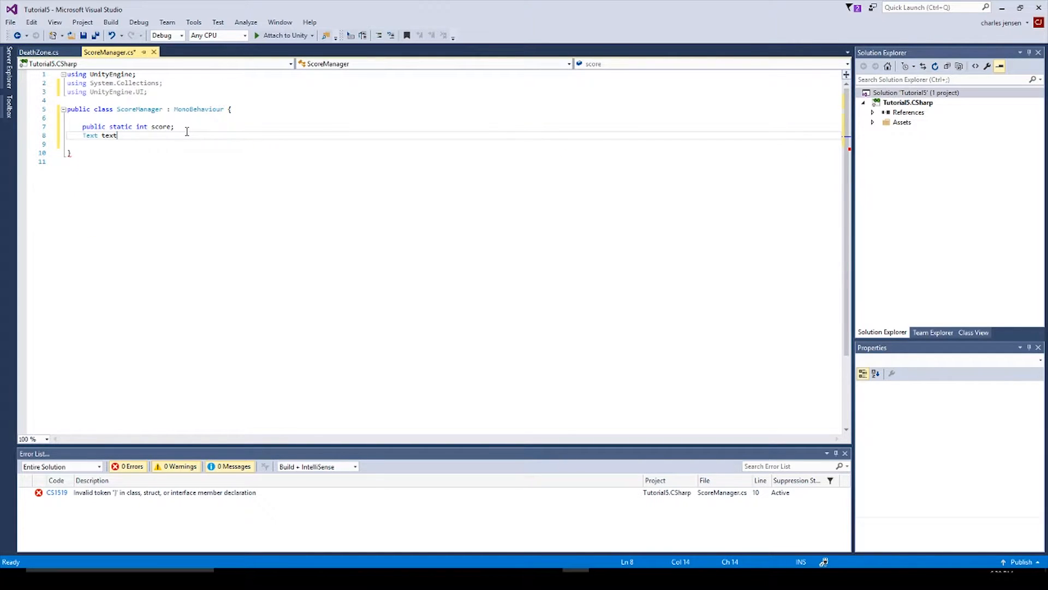
type("1")
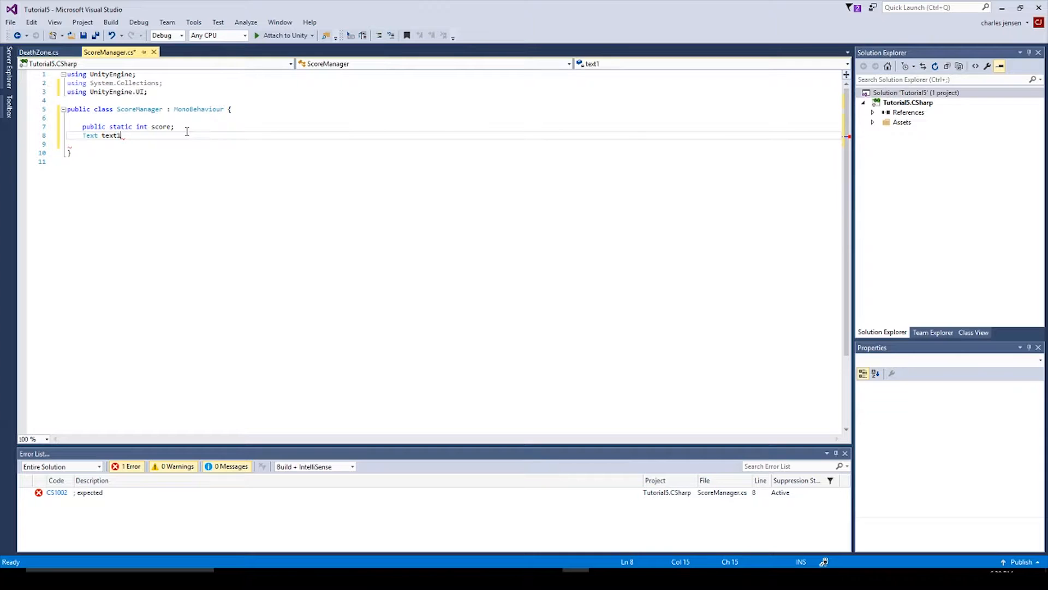
type(";")
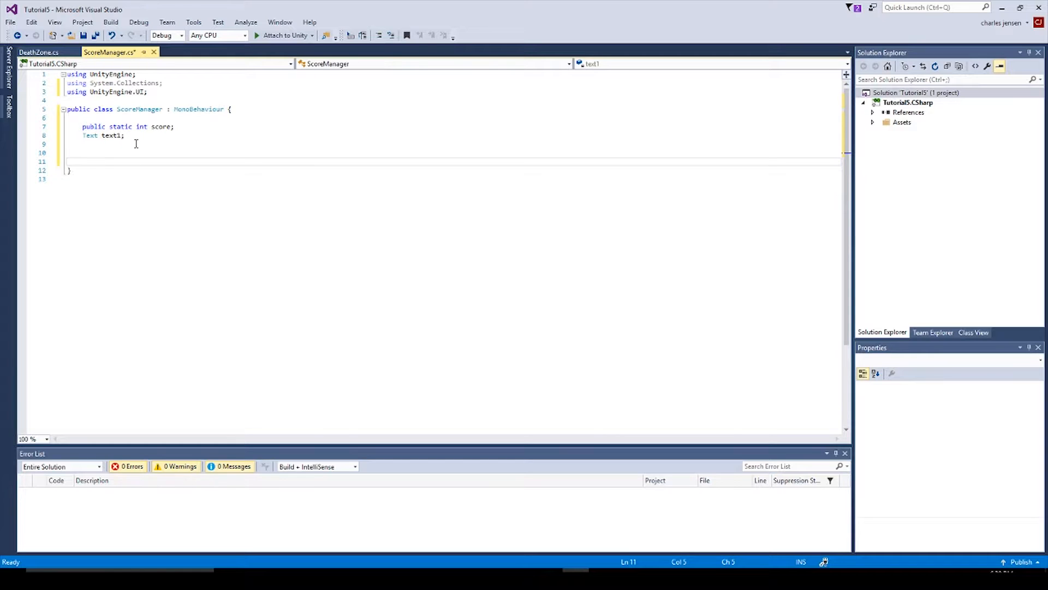
Write an Awake method setting text1 = GetComponent<Text>() and score = 0.
type("void asw")
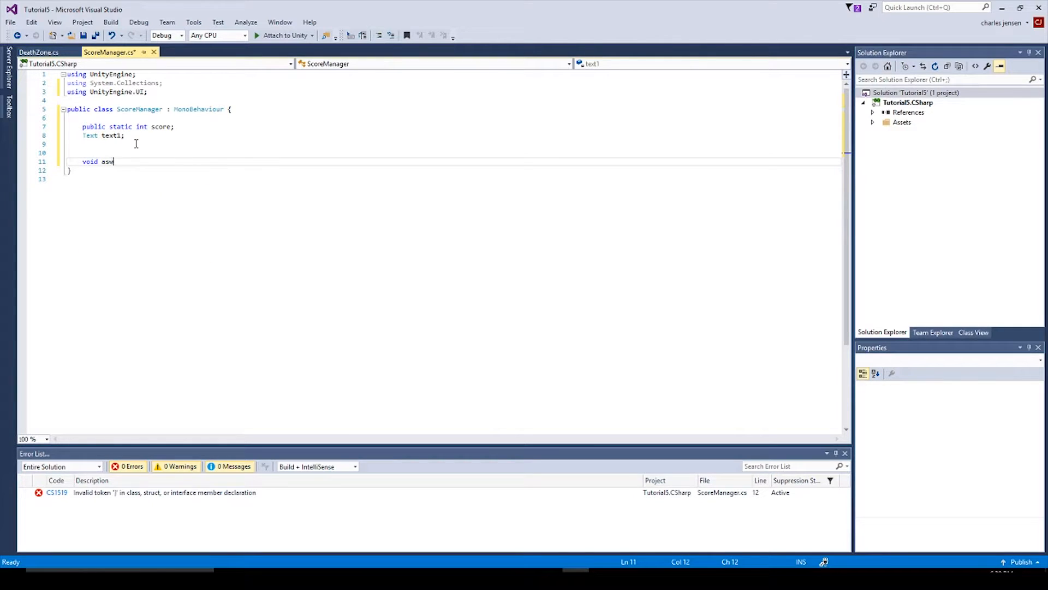
type("Awake() {")
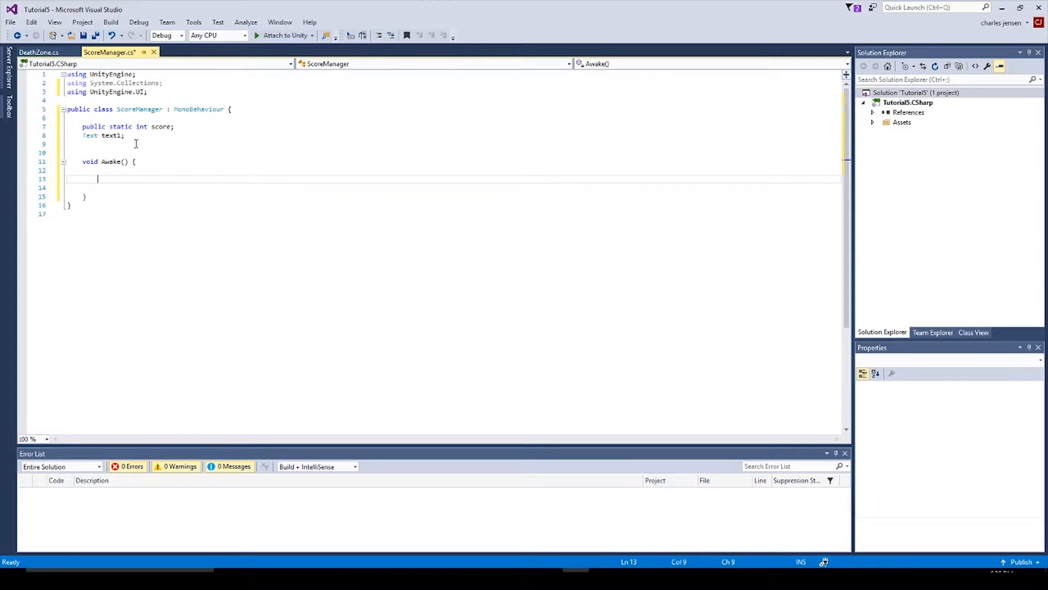
type("text1 = GetComponent<>();")
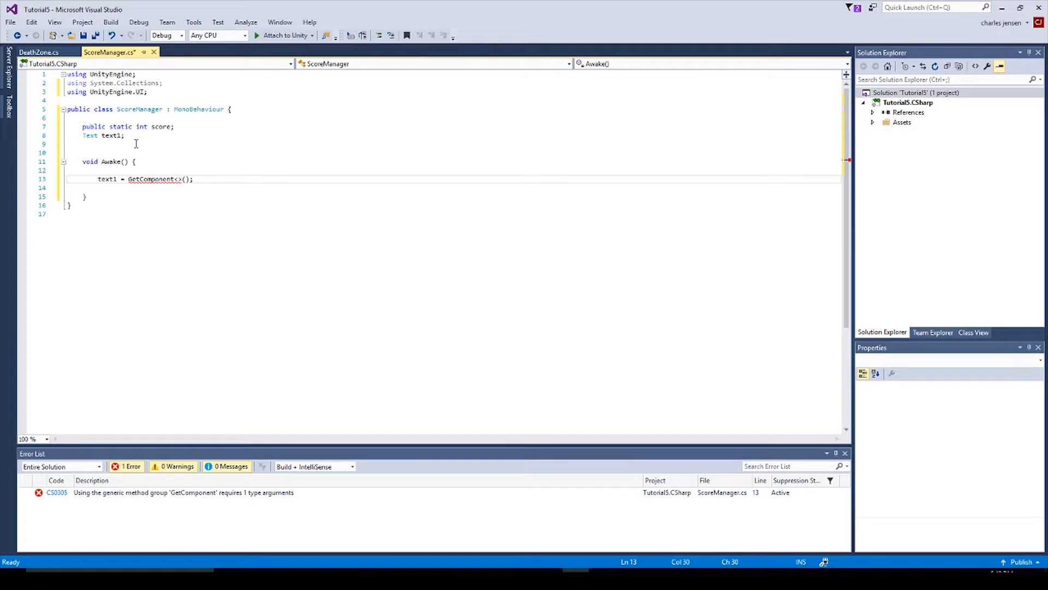
type("Text")
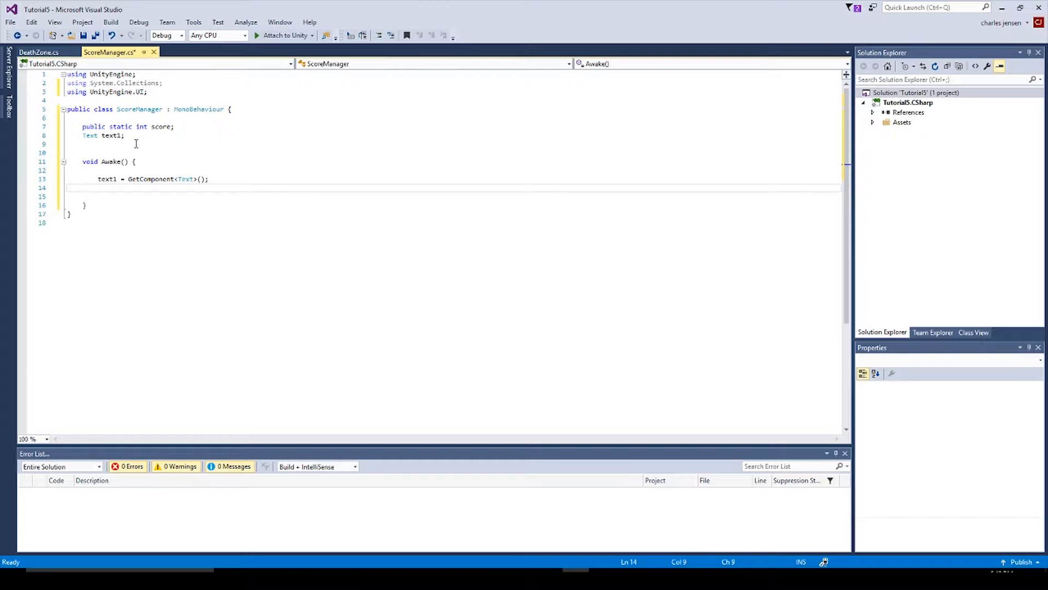
type("score =")
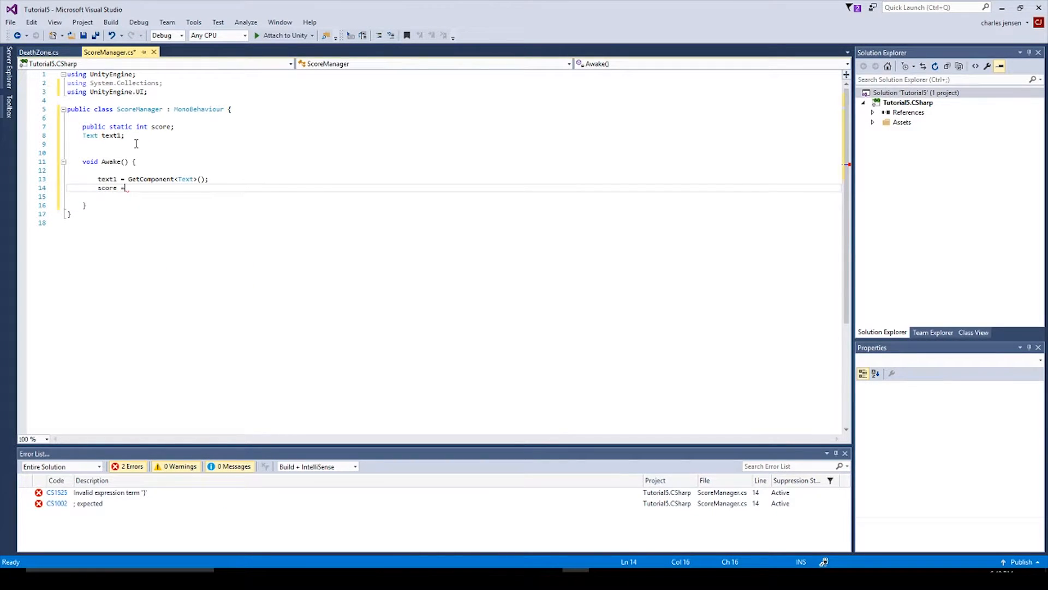
type("0;")
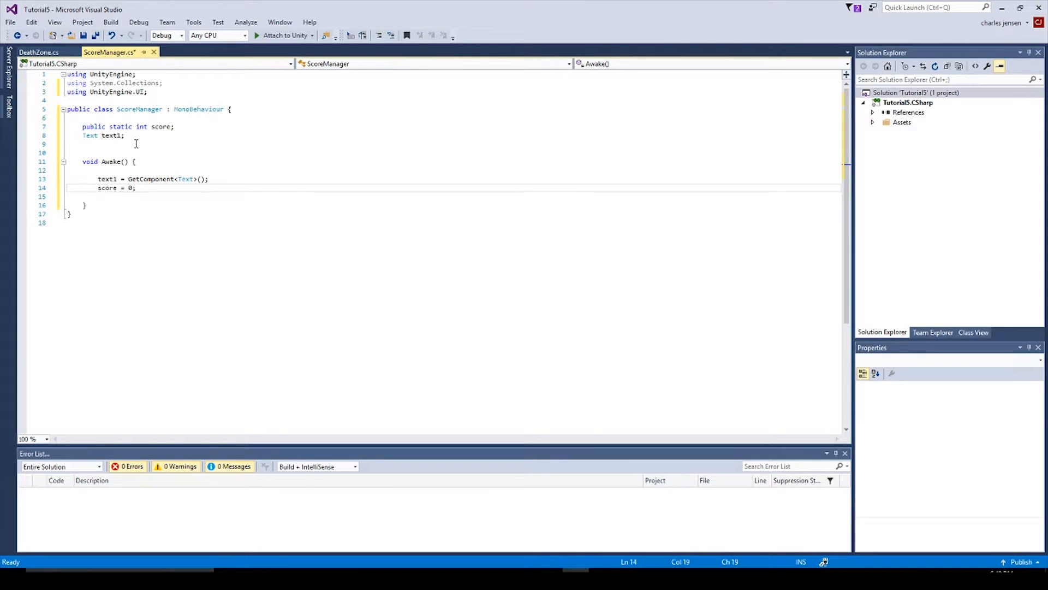
key("enter")
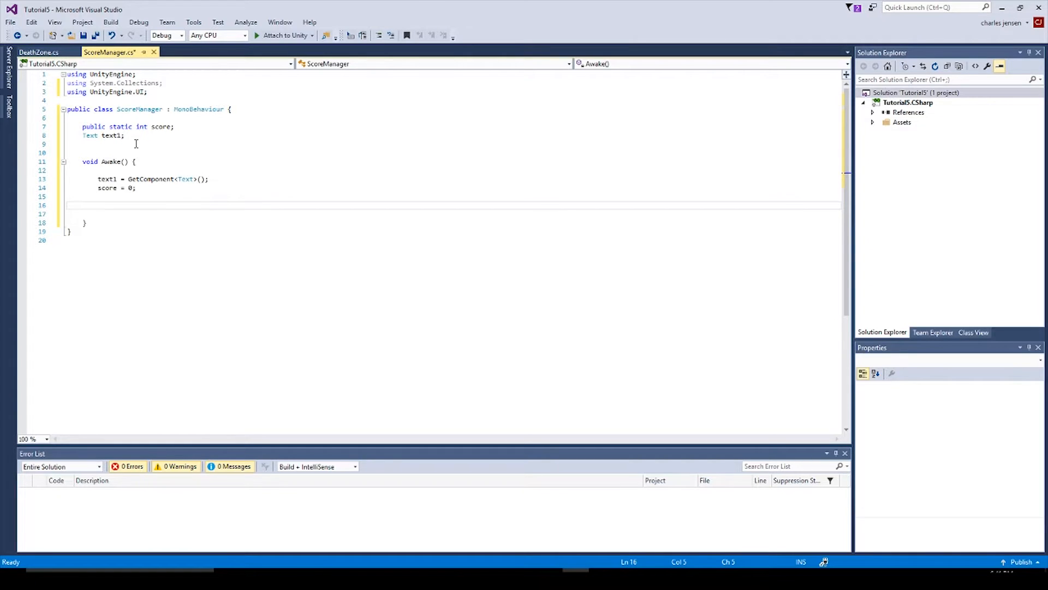
Write an Update method setting text1.text = "Score:" + score, and save with Ctrl+S.
type("void Upd")
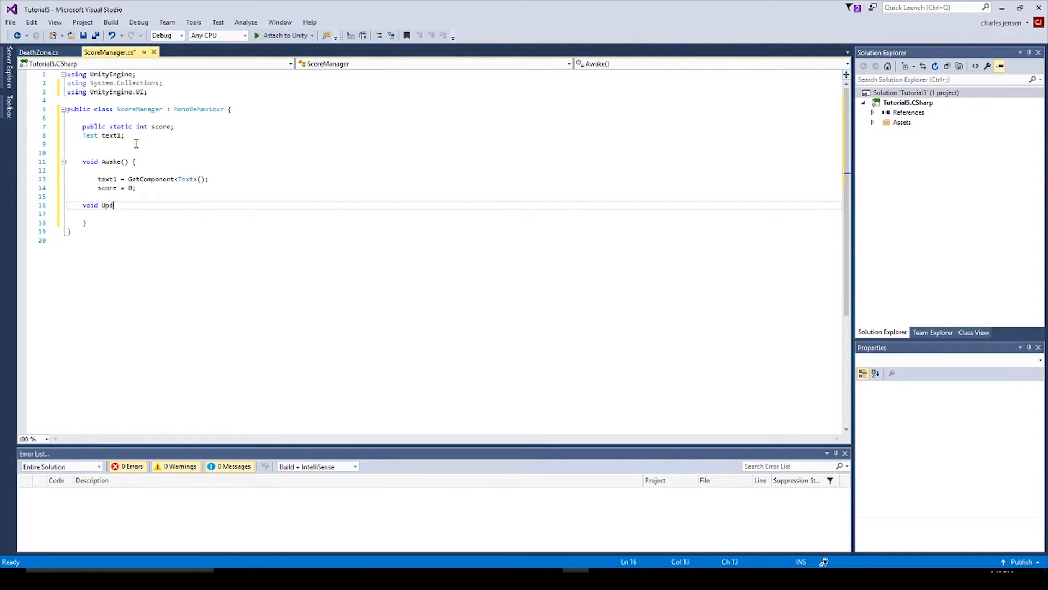
type("ate()")
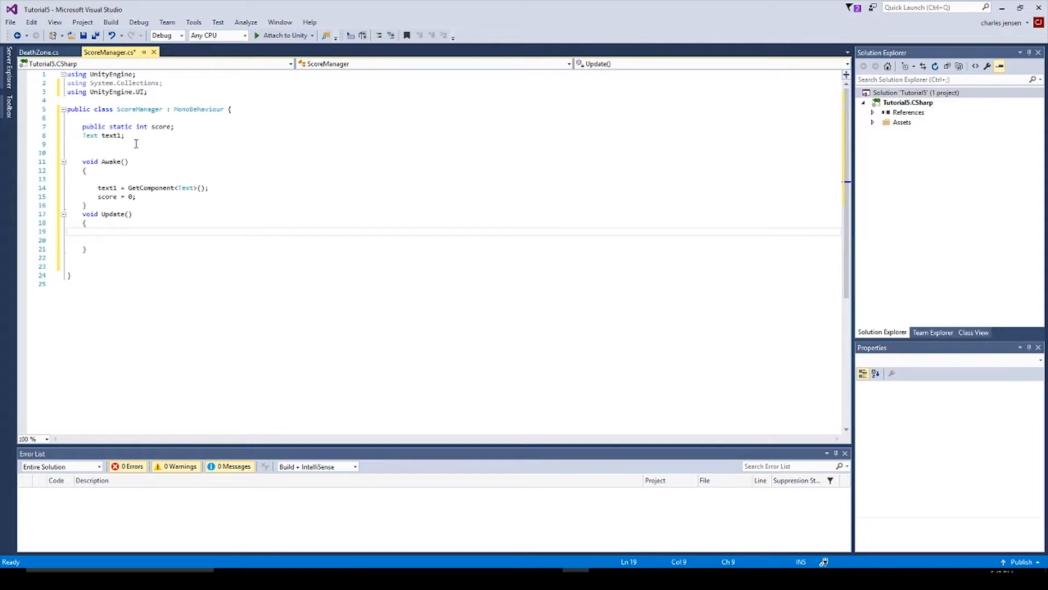
left_click(98, 230)
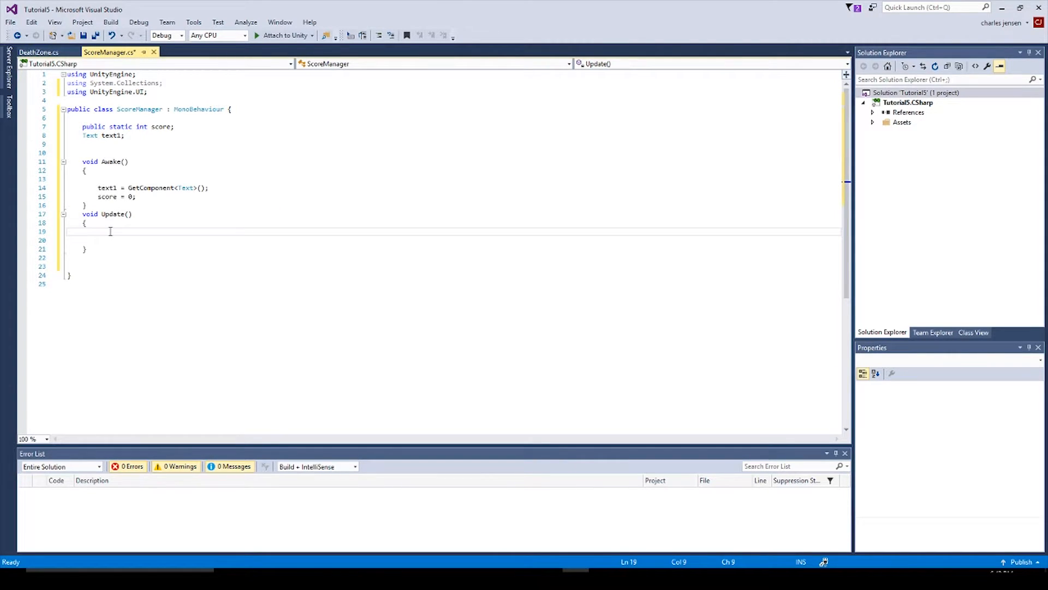
type("text")
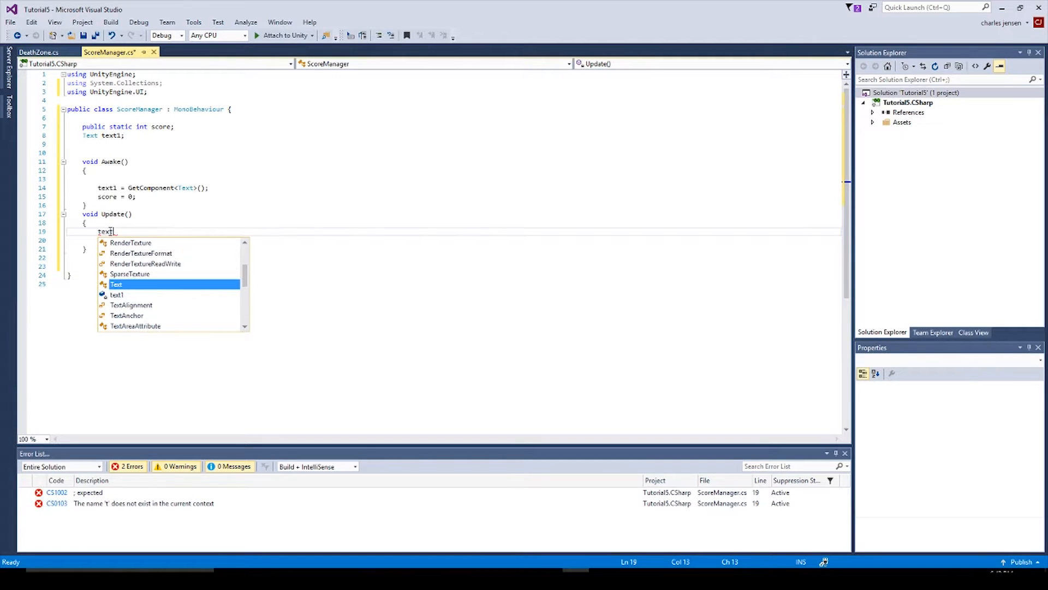
type(".text")
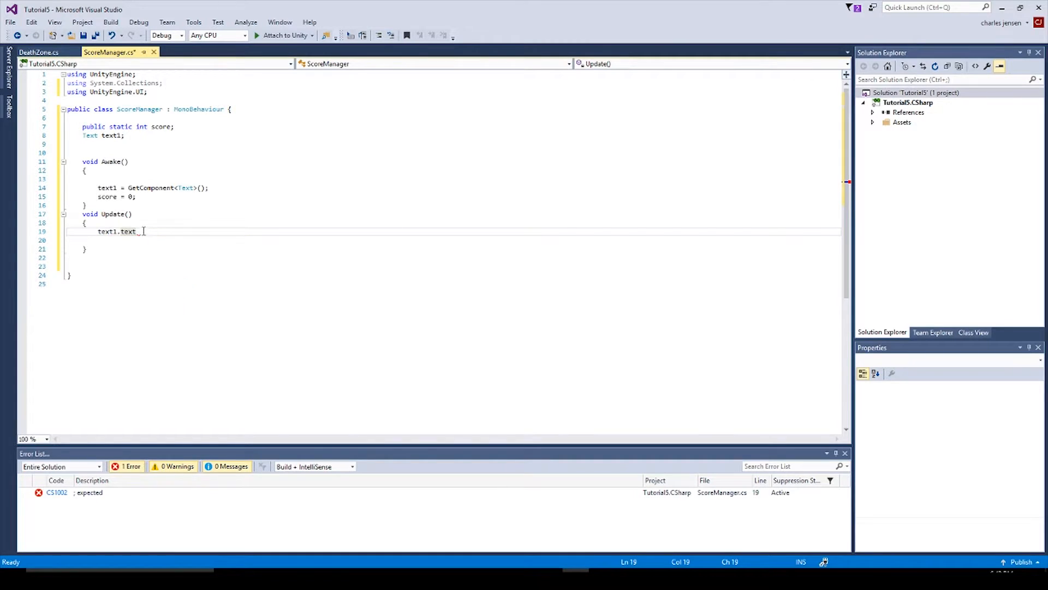
mouse_move(107, 232)
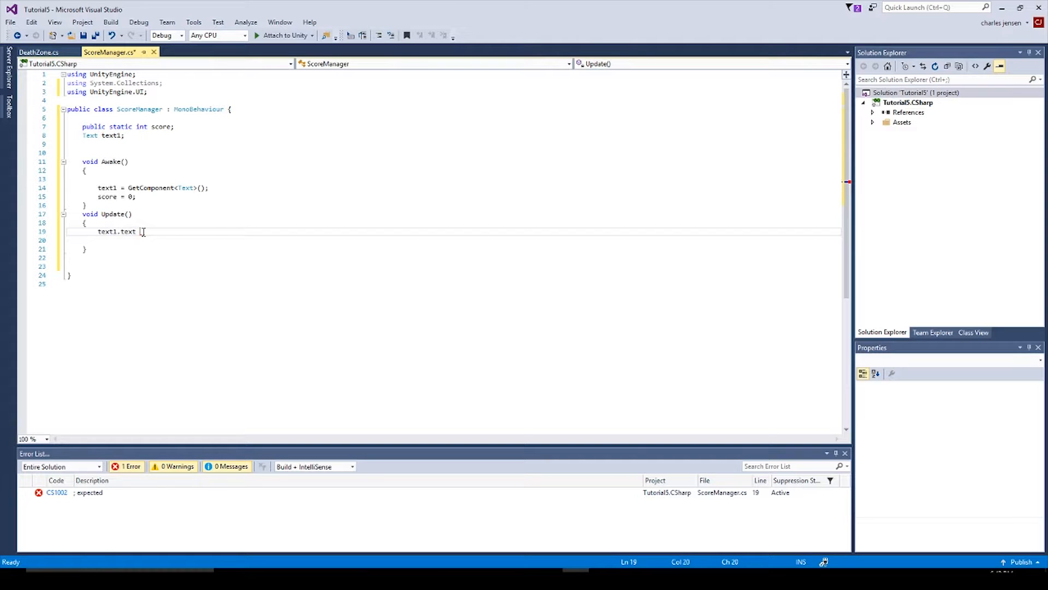
type(")")
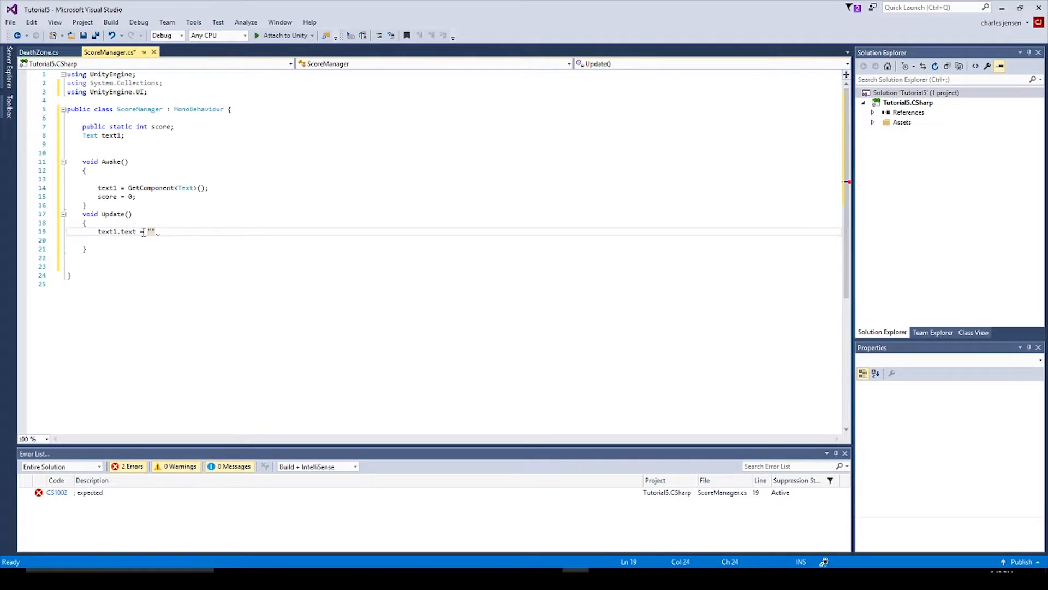
type("\"")
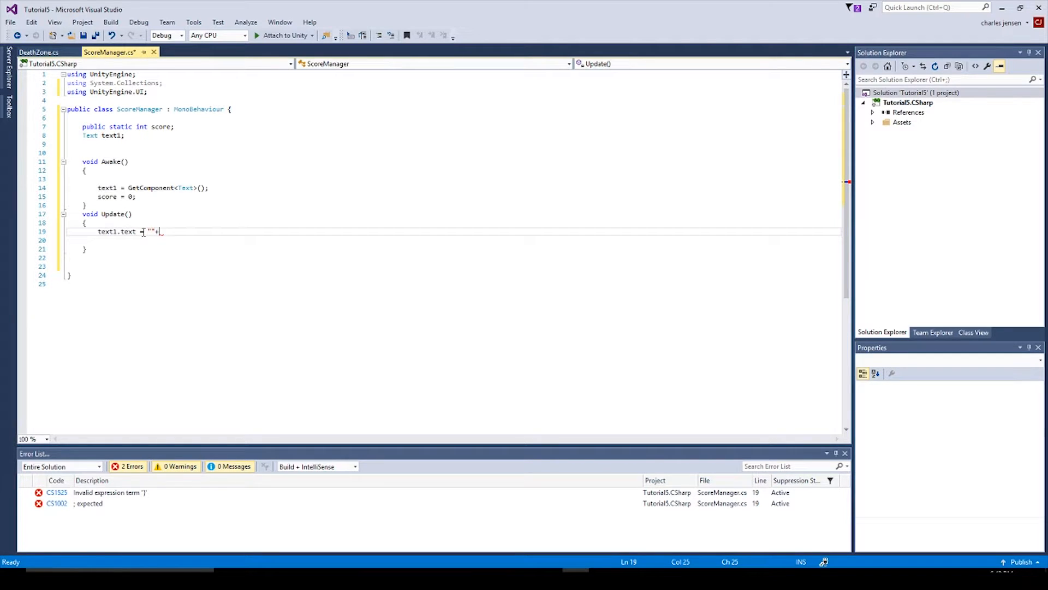
type("+ score;")
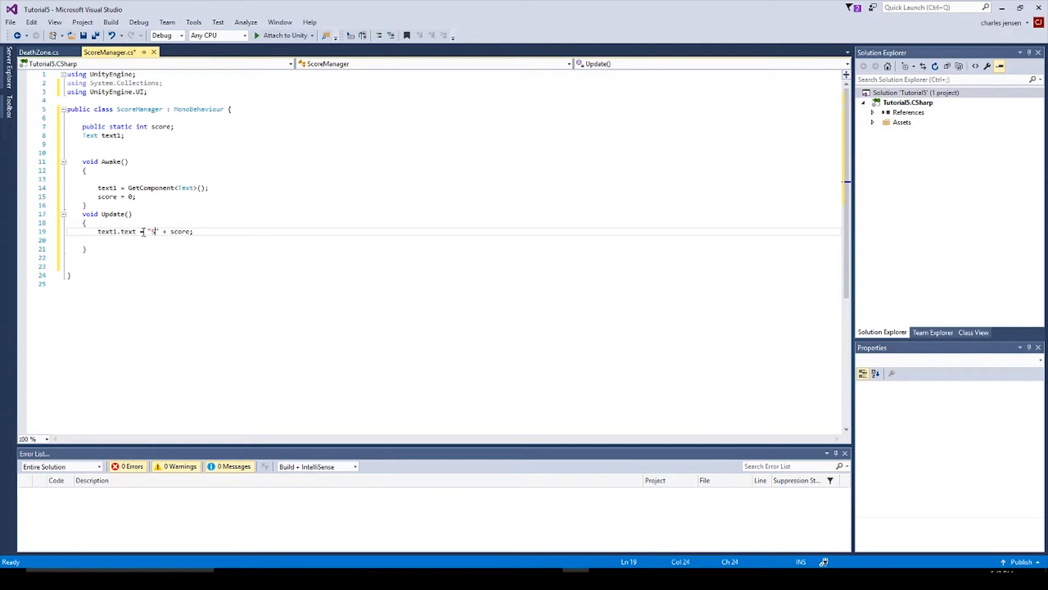
type("core:")
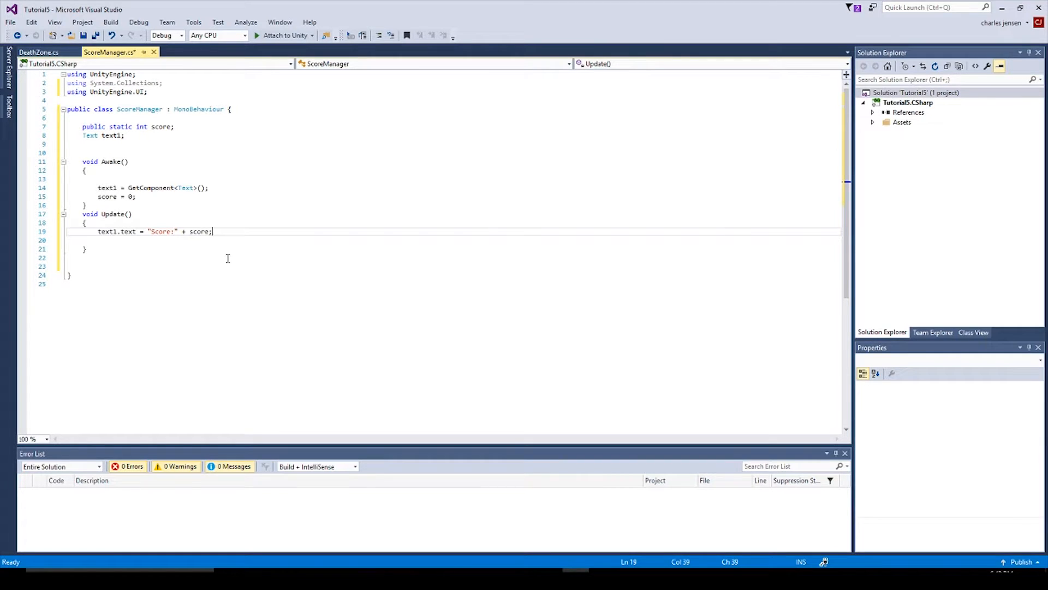
key("ctrl+s")
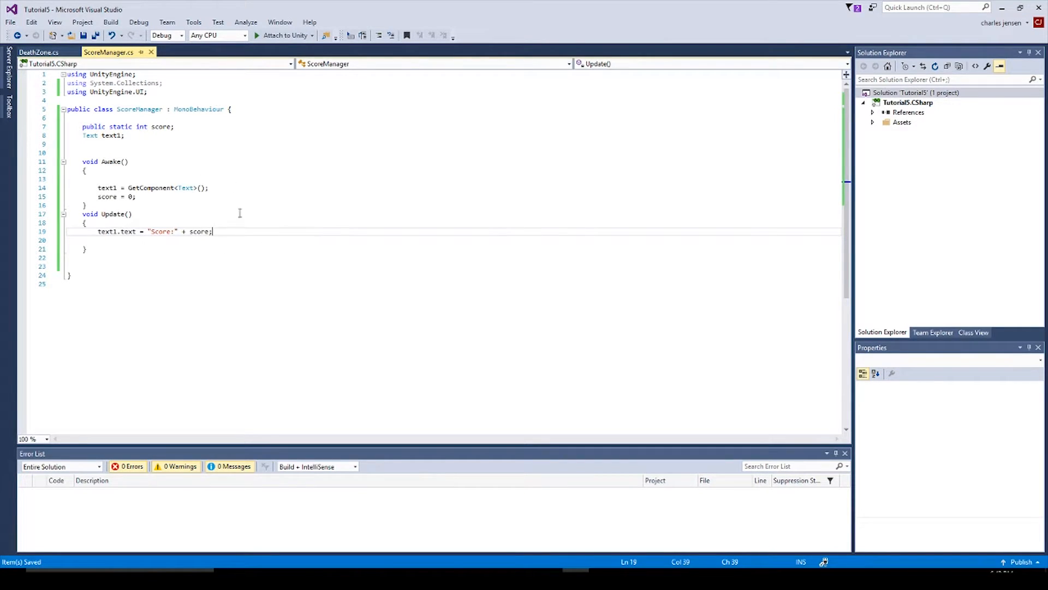
mouse_move(242, 321)
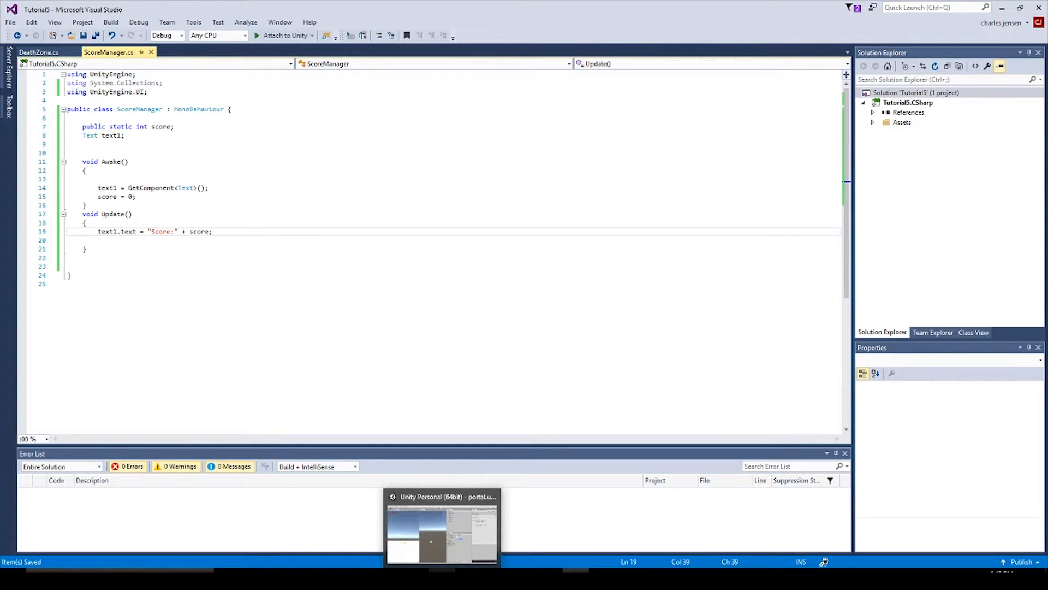
Back in Unity, select Canvas > Score to check its components, then press Play.
left_click(441, 528)
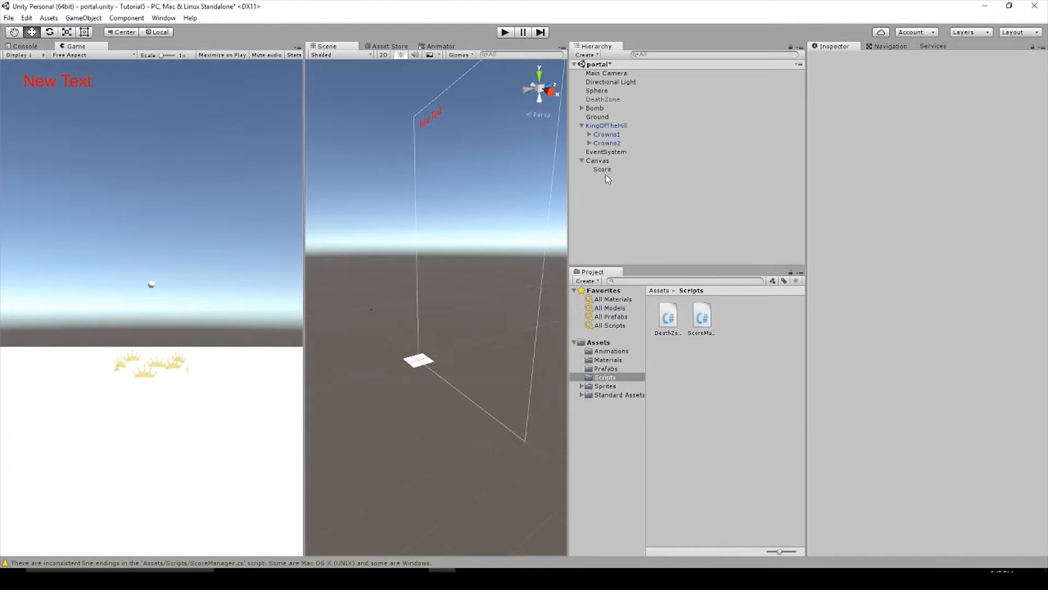
left_click(601, 170)
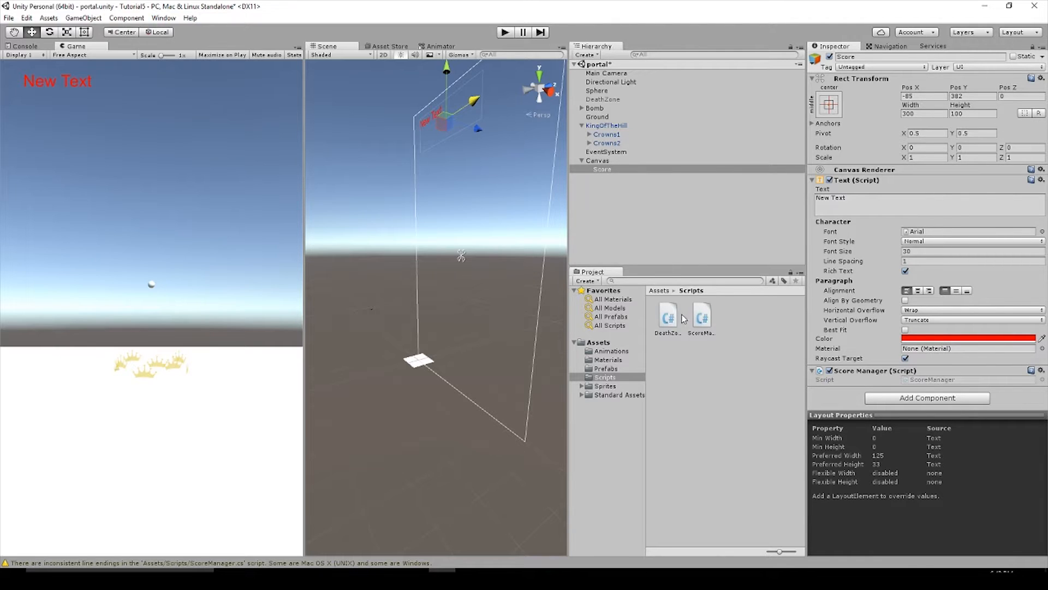
mouse_move(920, 196)
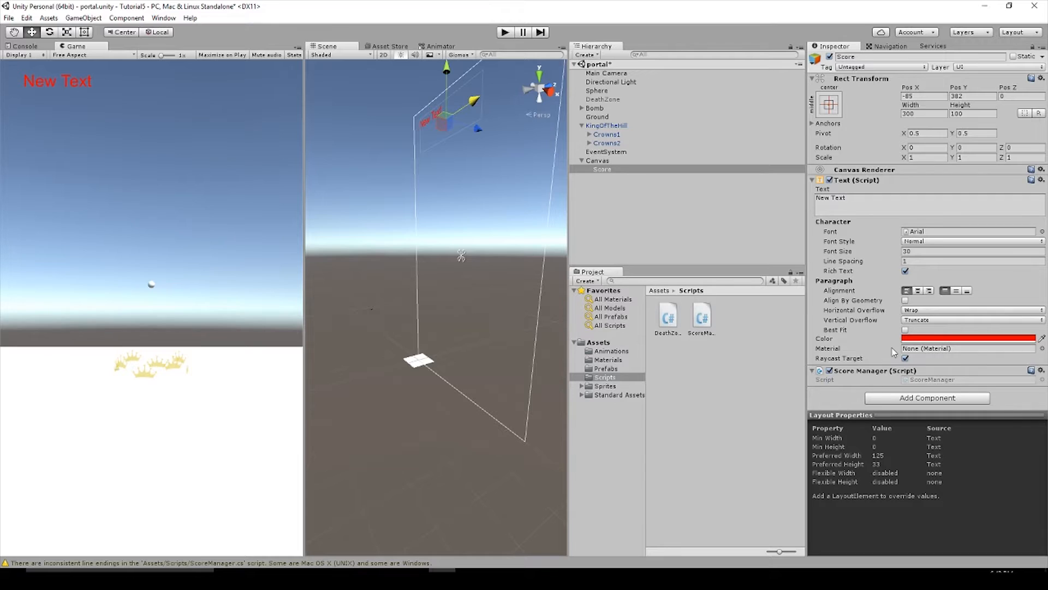
mouse_move(854, 384)
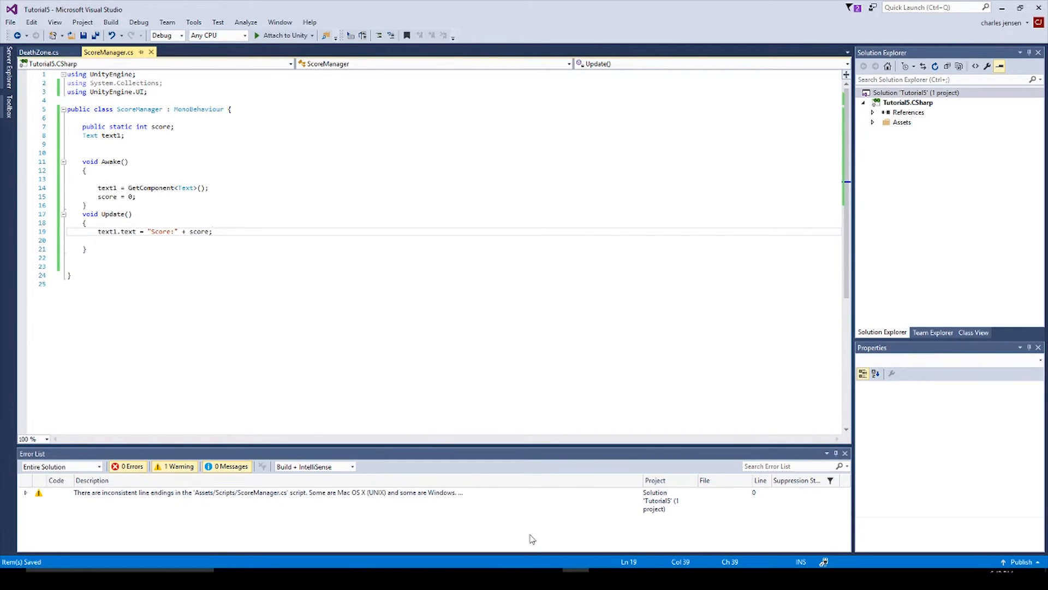
mouse_move(468, 577)
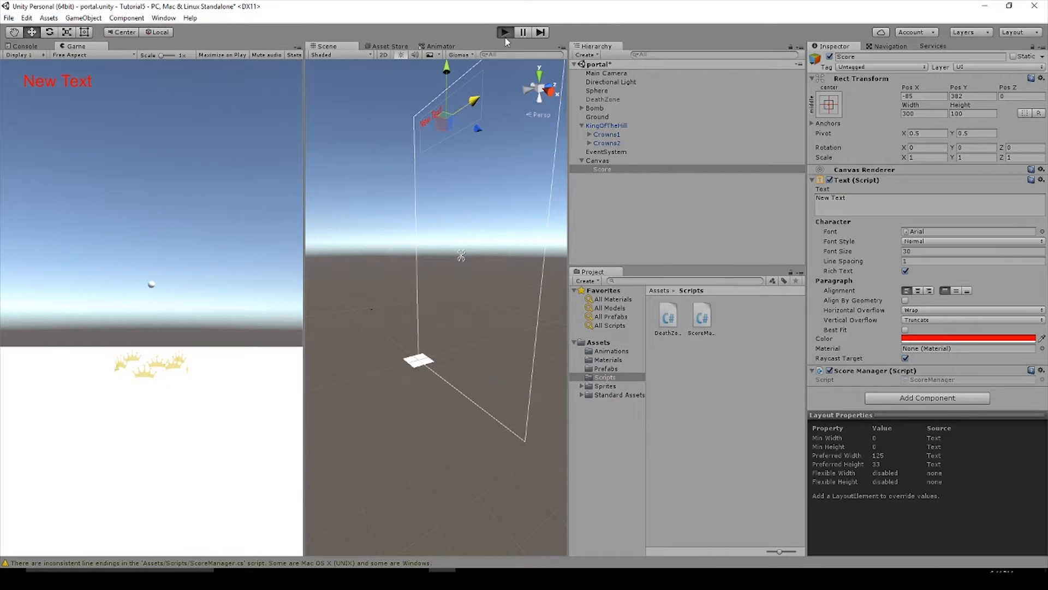
left_click(504, 32)
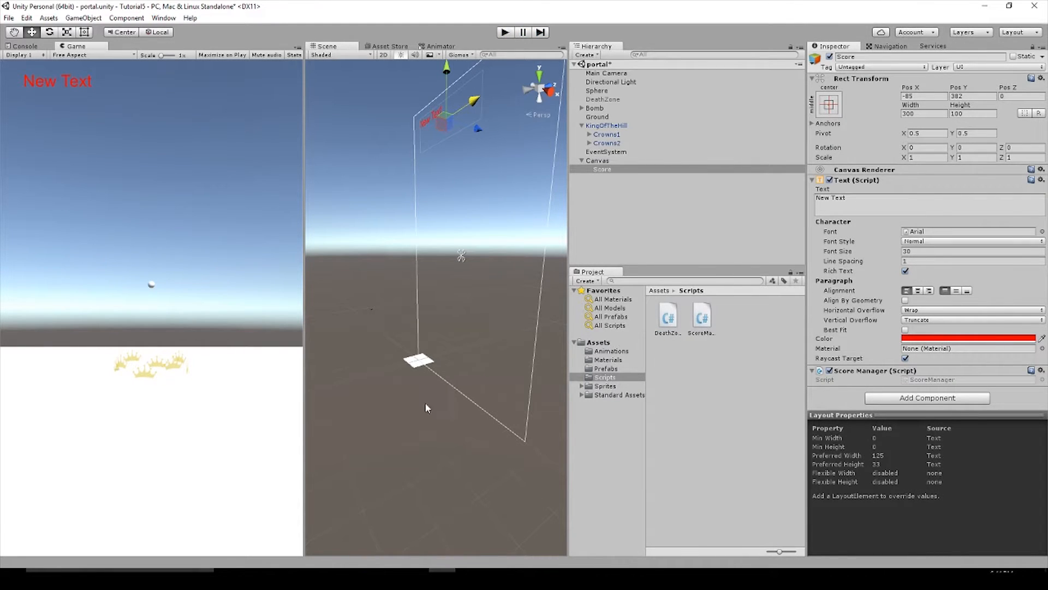
Create a ScoreZone C# script in the Scripts folder and open it in Visual Studio.
left_click(605, 152)
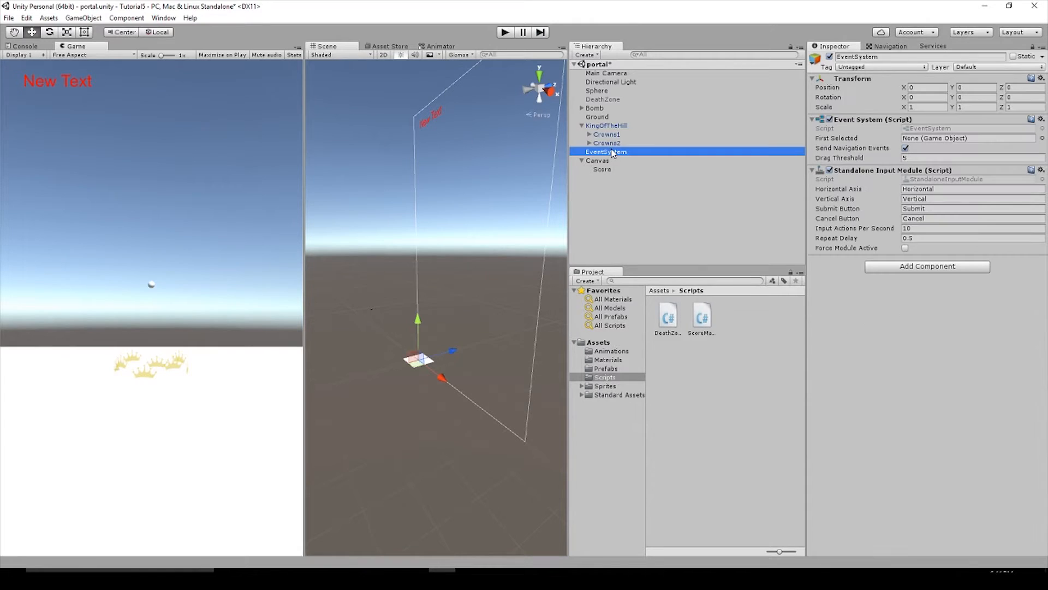
left_click(605, 126)
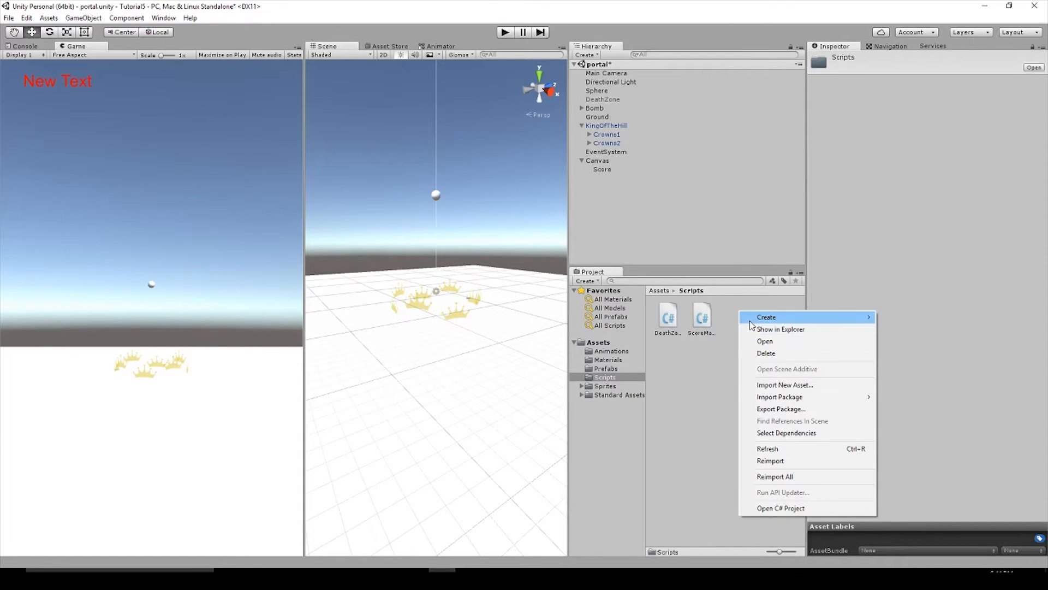
left_click(765, 317)
type("ScoreZone")
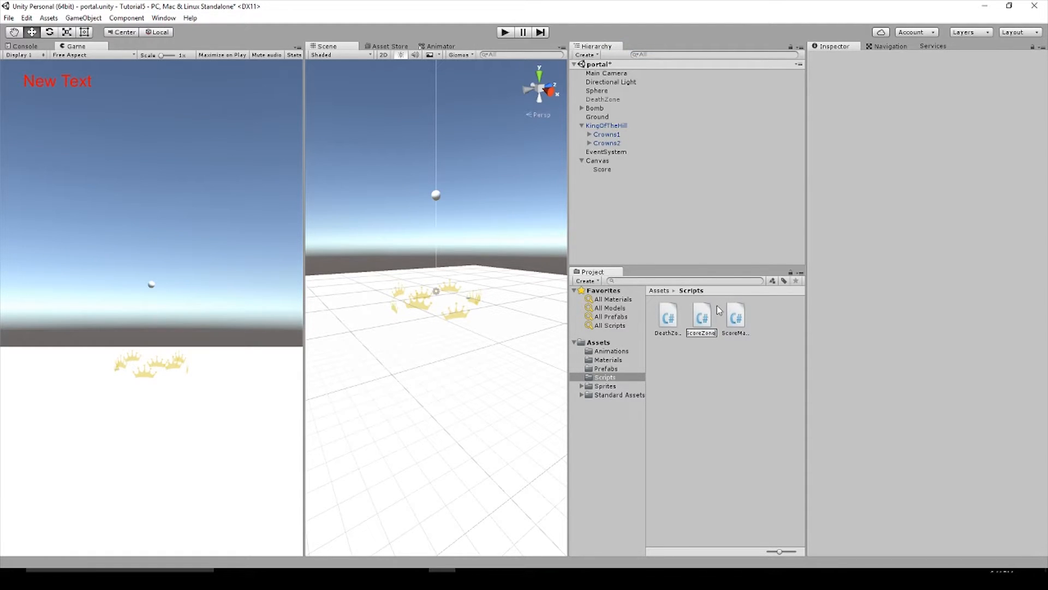
left_click(735, 315)
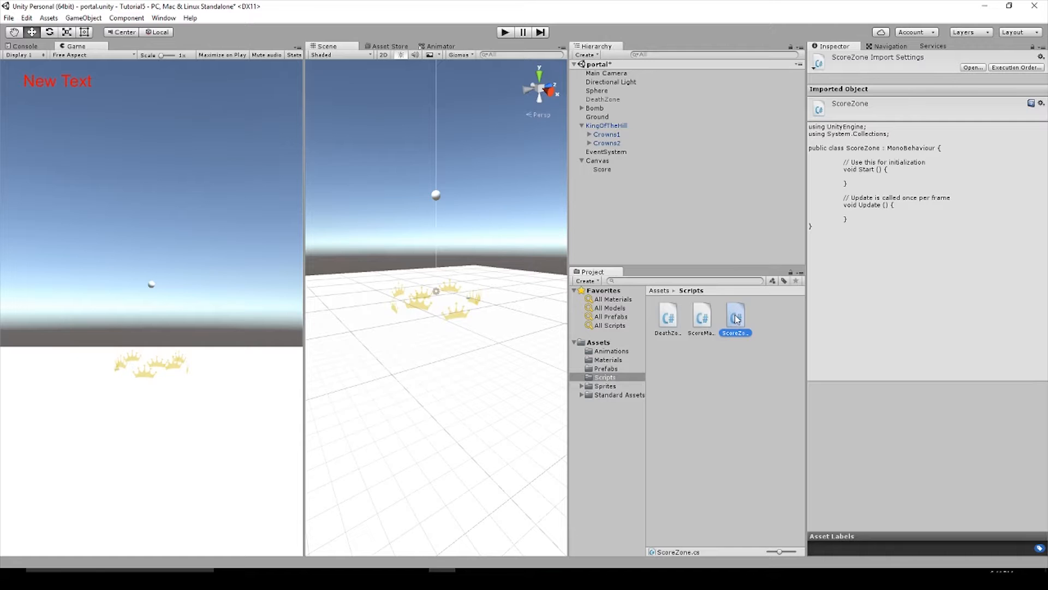
double_click(734, 315)
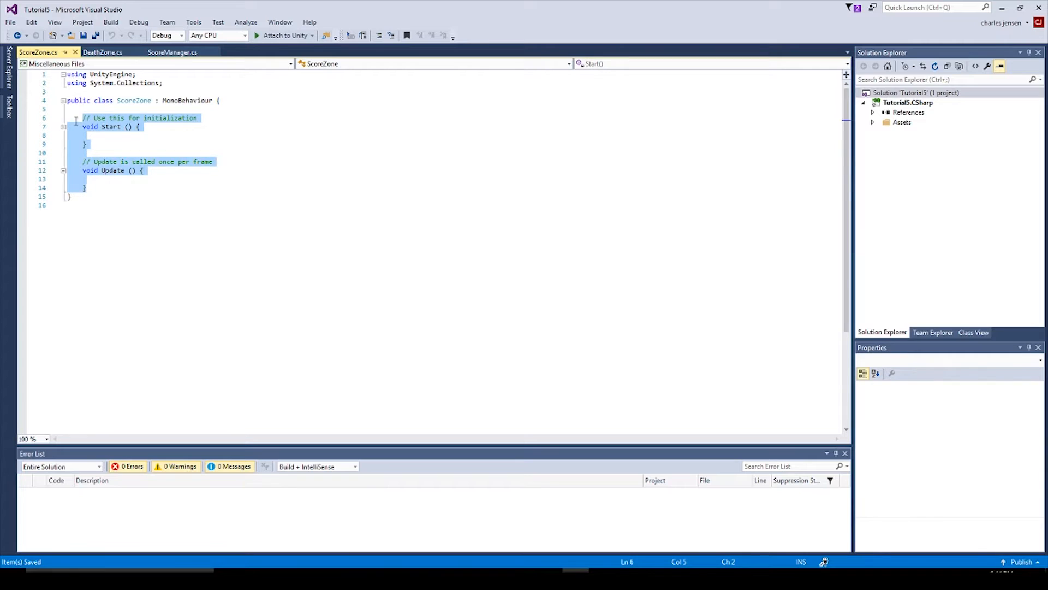
Delete the Start and Update stubs and declare void OnTriggerStay(Collider other).
key("Delete")
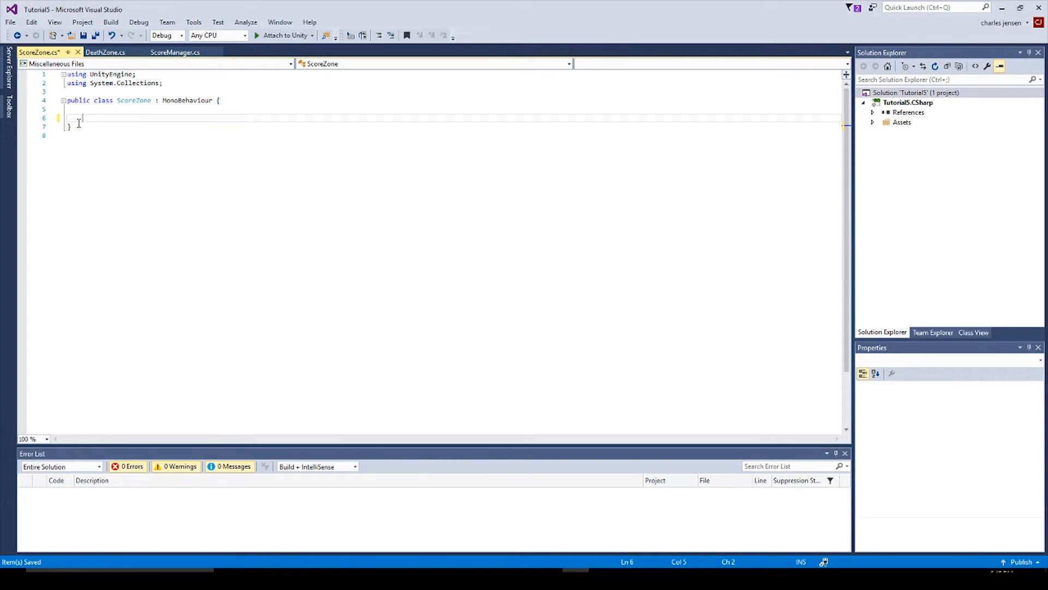
type("void")
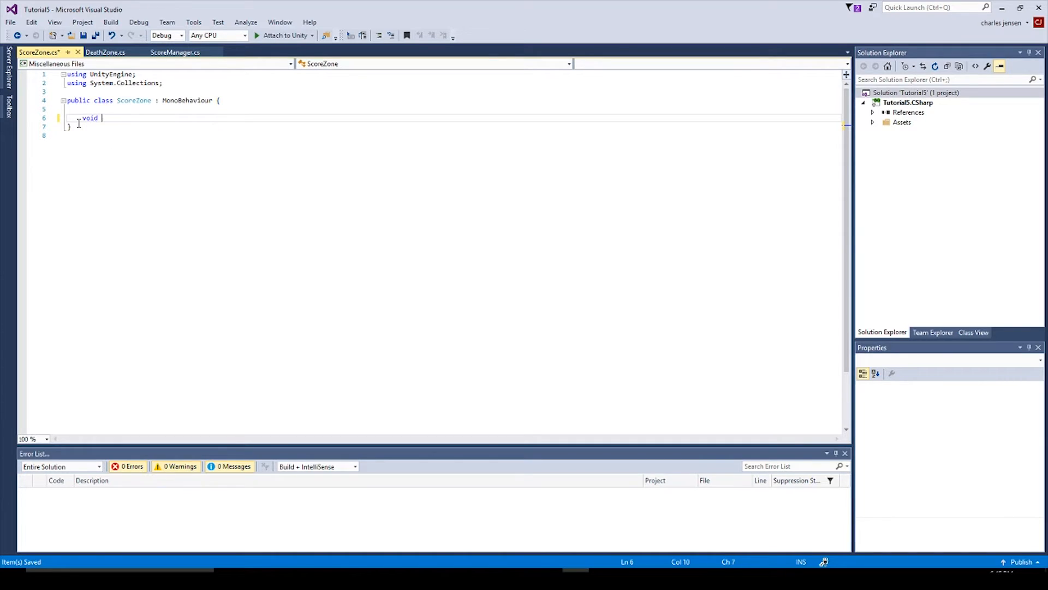
type("O")
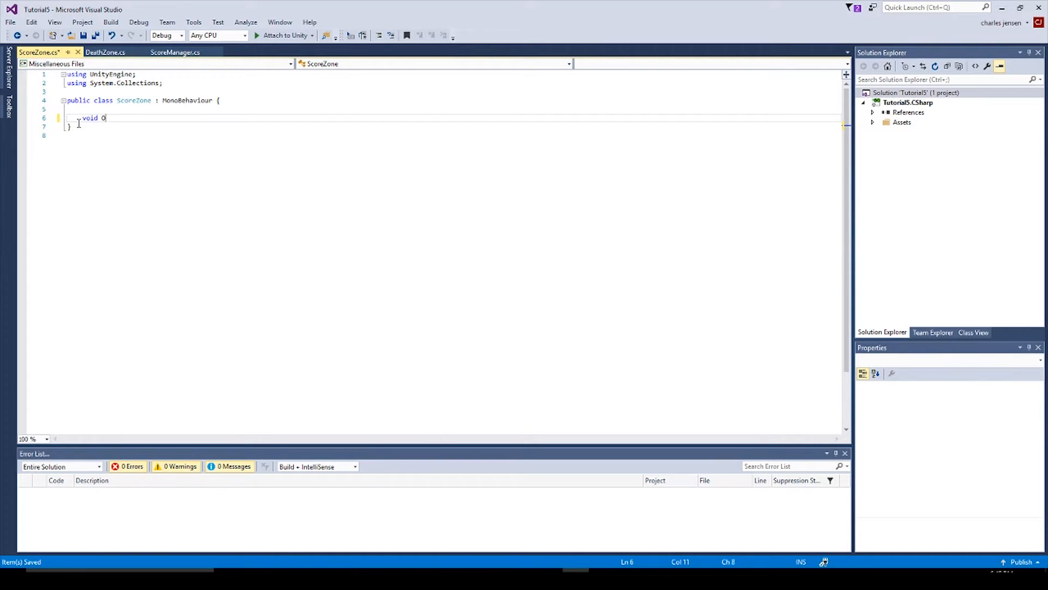
type("nTri")
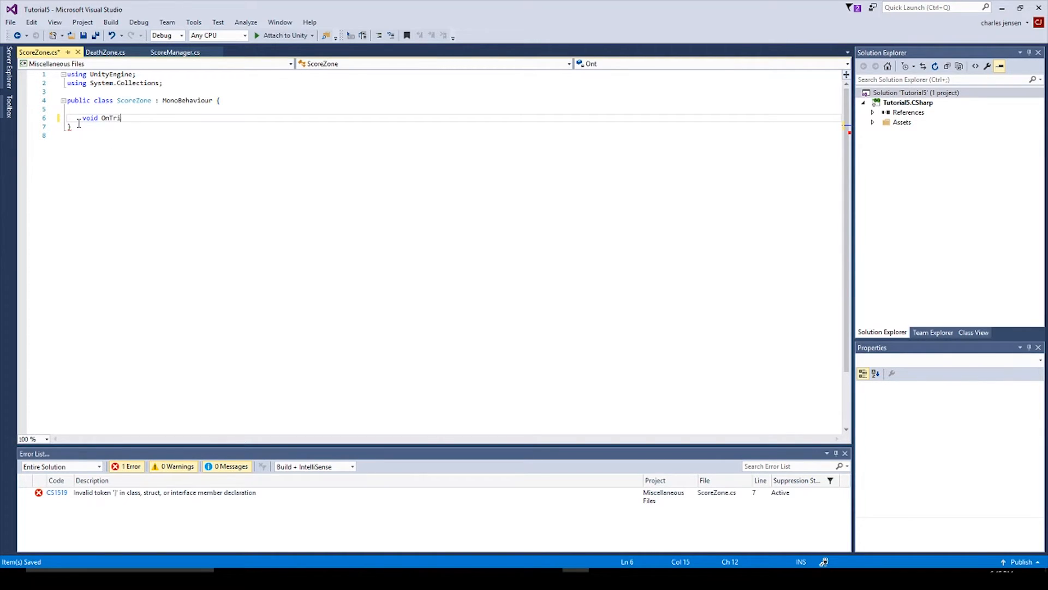
type("ggerVoid")
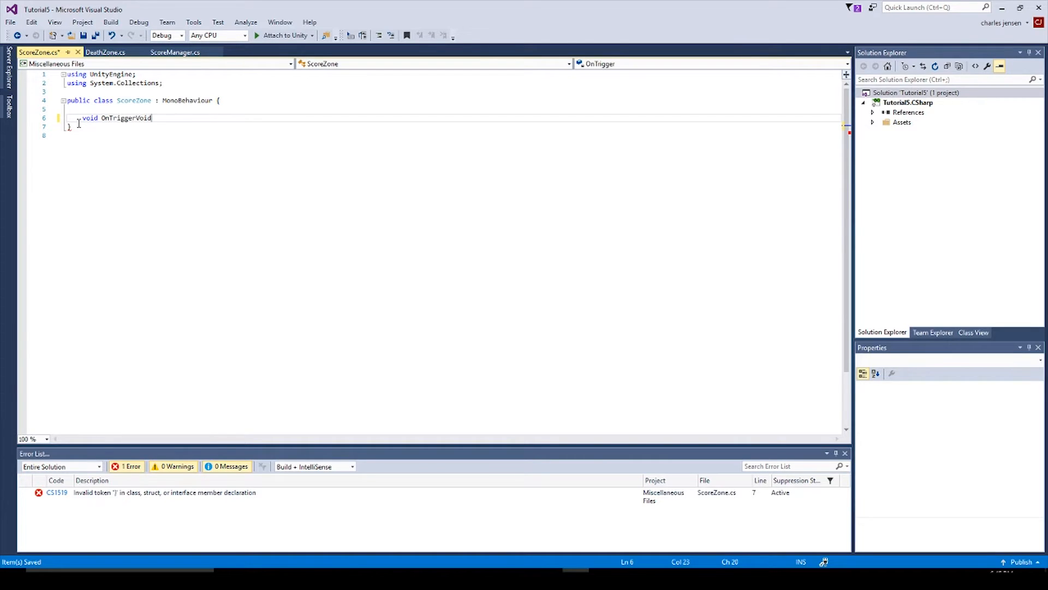
type("d")
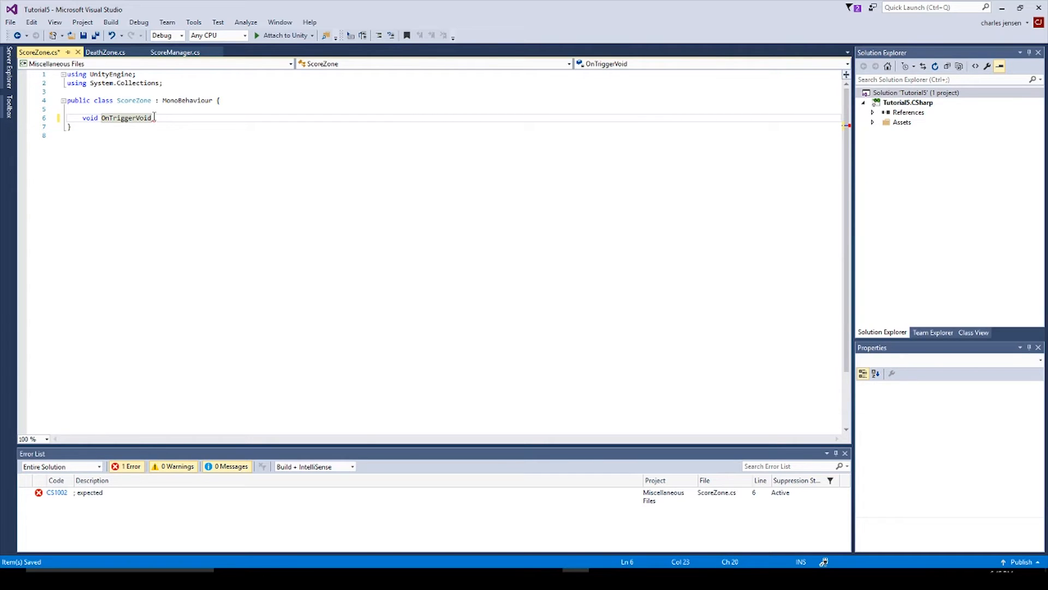
type("Stay")
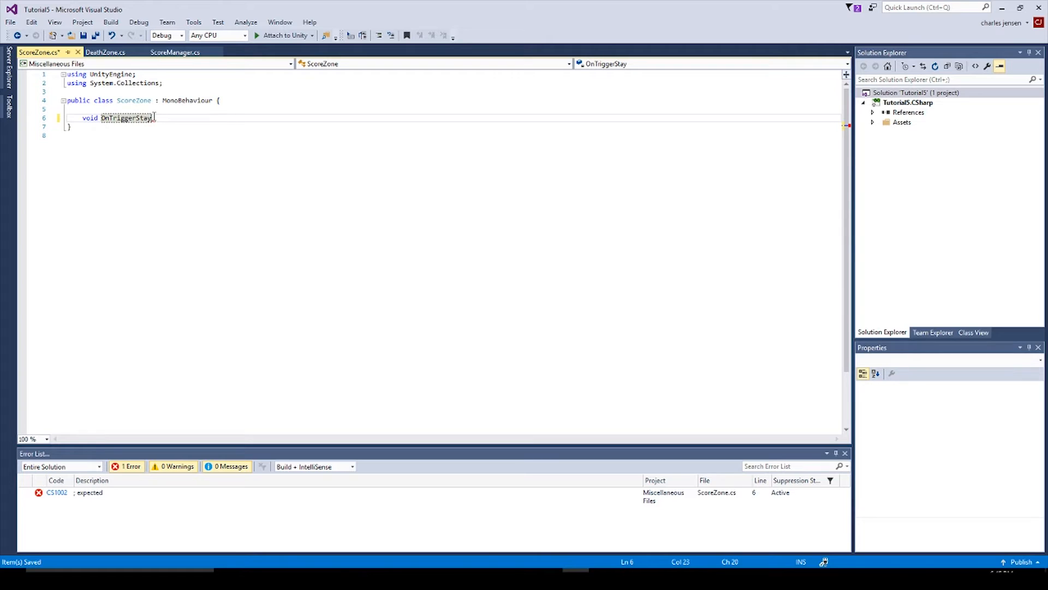
type("() {")
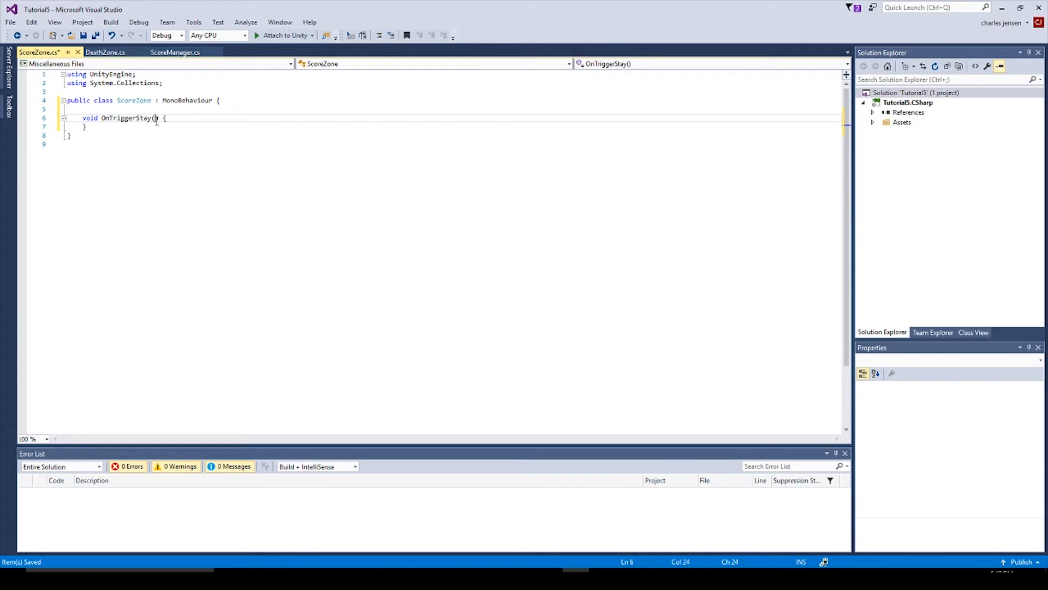
type("coll")
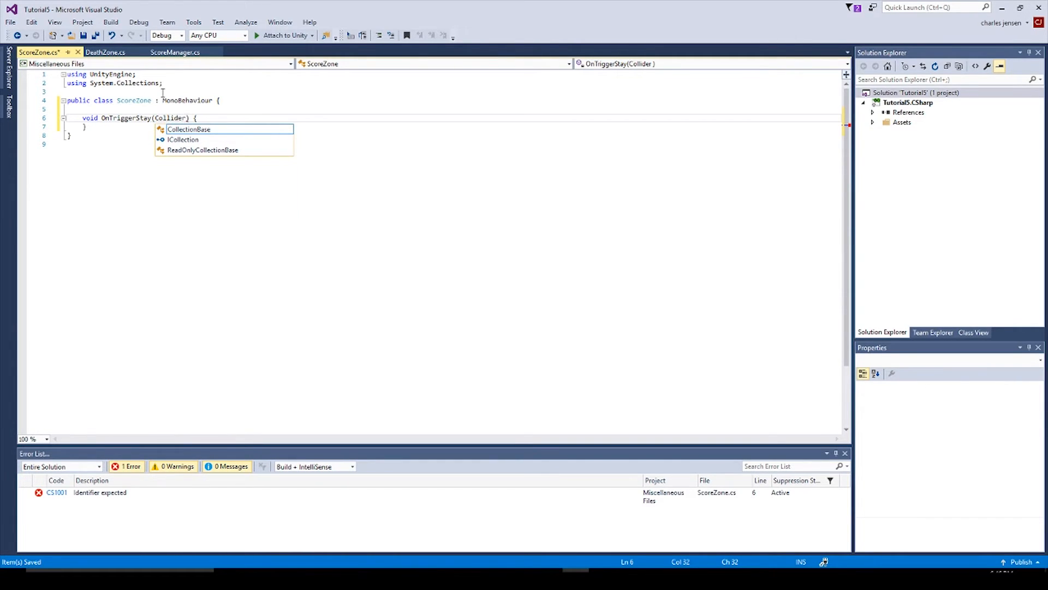
type("other")
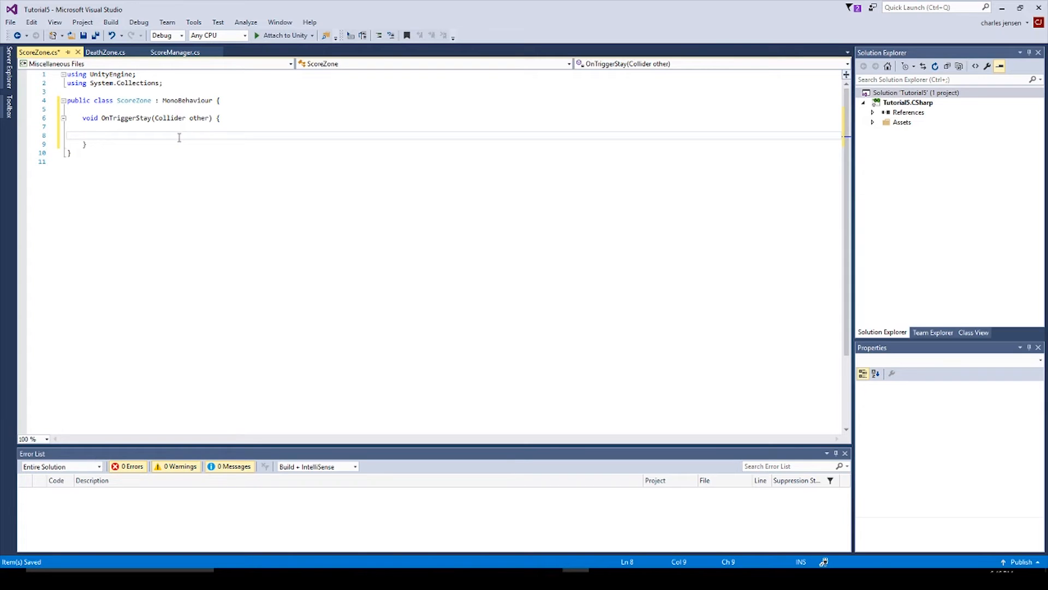
Write ScoreManager.score += 1; inside the OnTriggerStay method body.
left_click(98, 135)
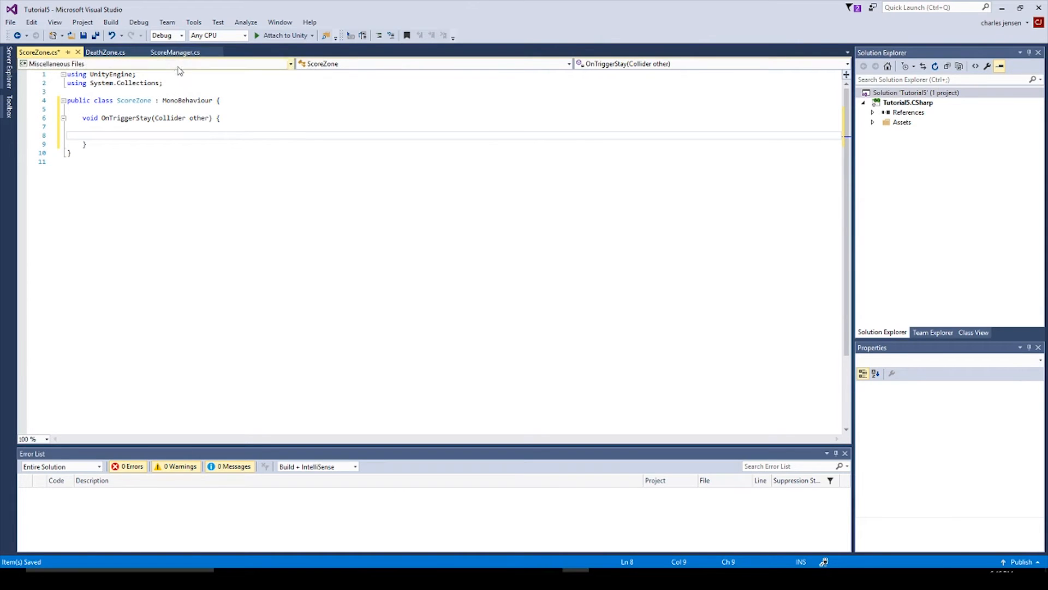
type("Scor")
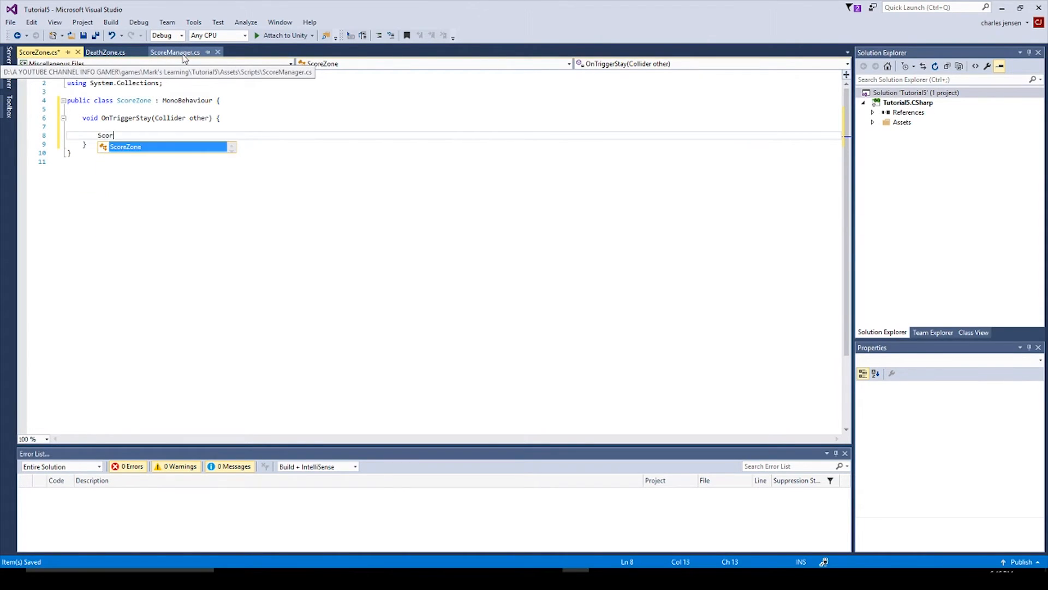
type("M")
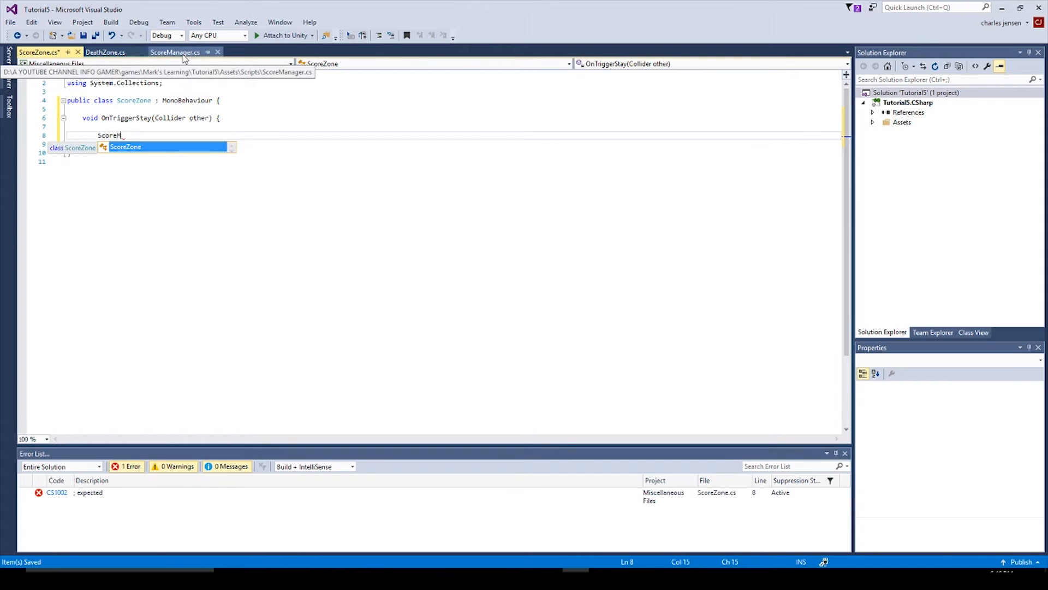
type("anager")
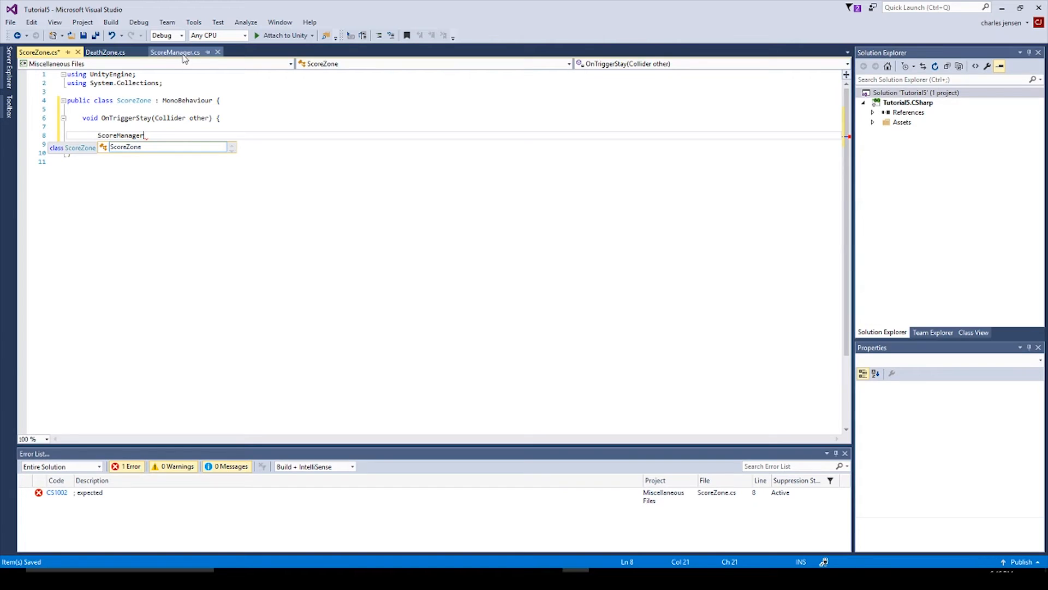
type(".soc")
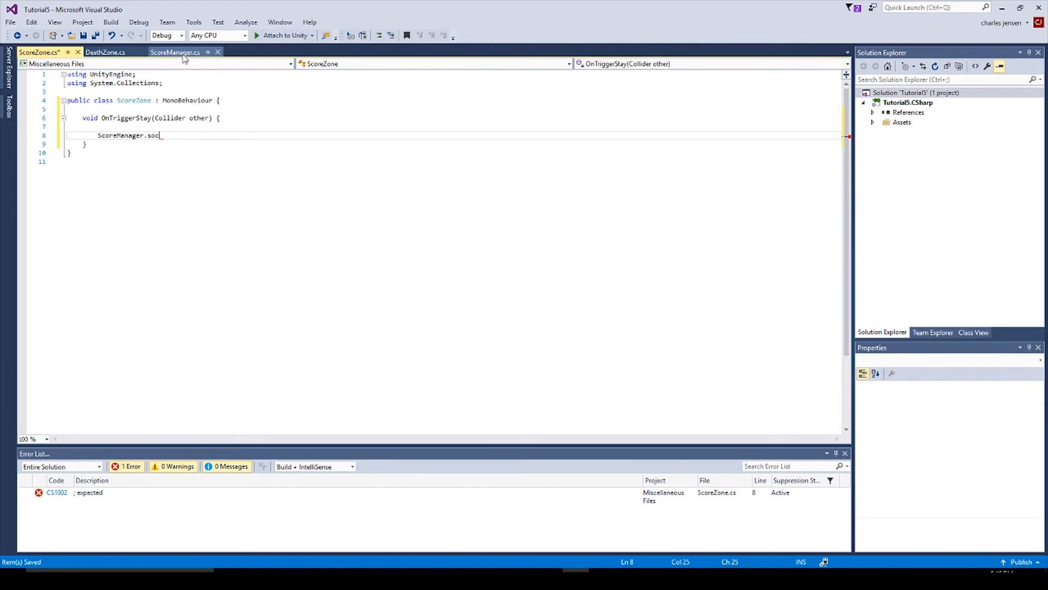
type("re")
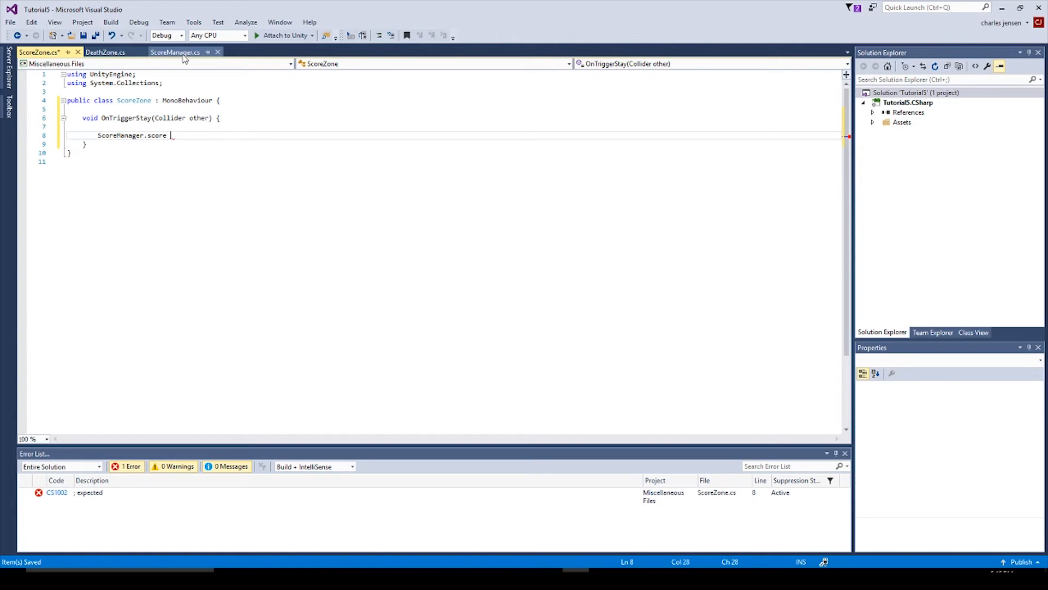
type("+=")
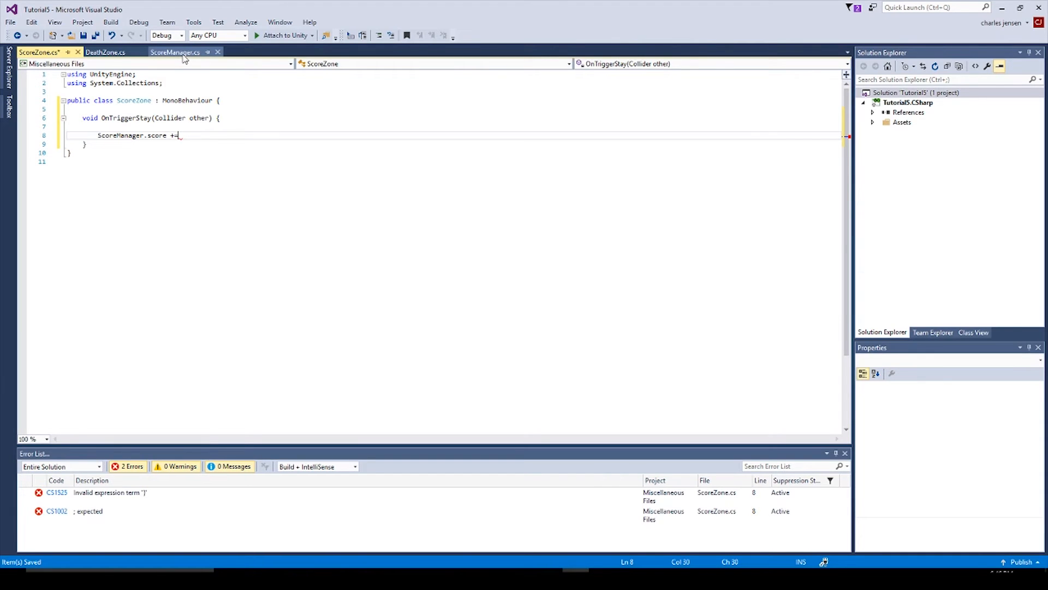
type("1")
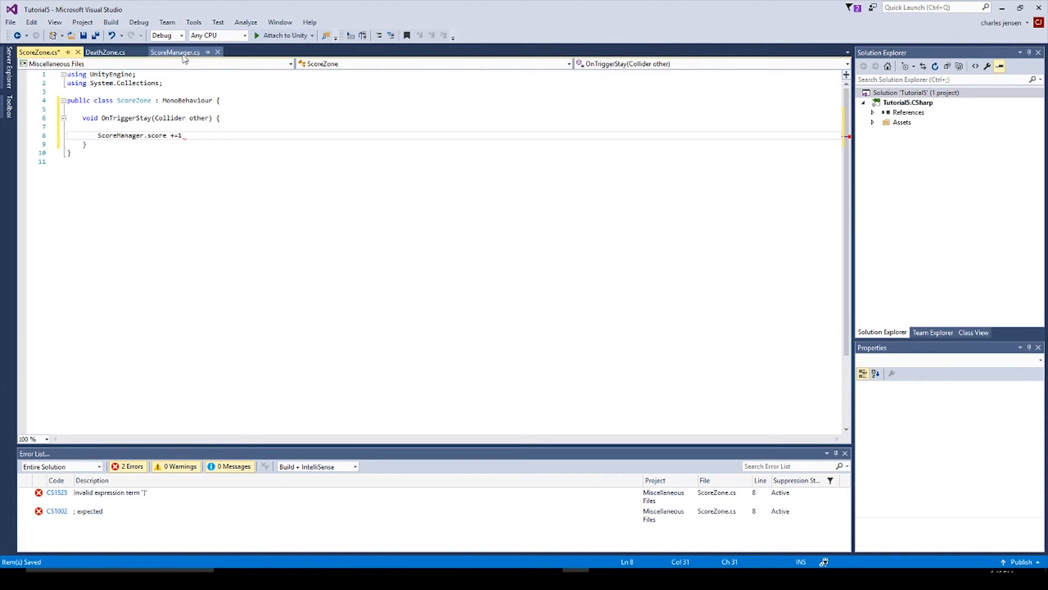
type(";")
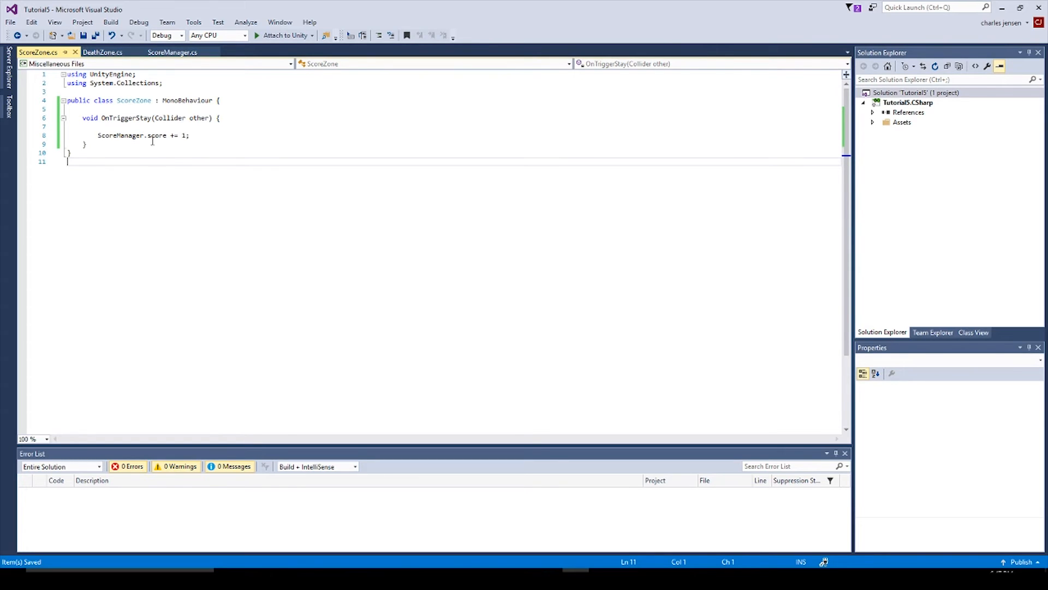
mouse_move(155, 164)
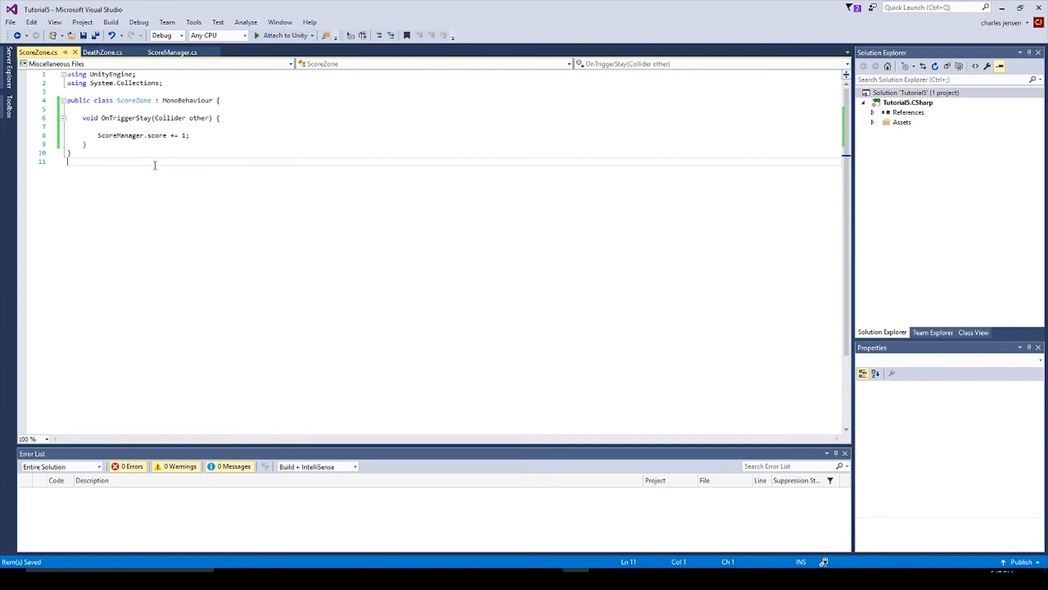
mouse_move(345, 198)
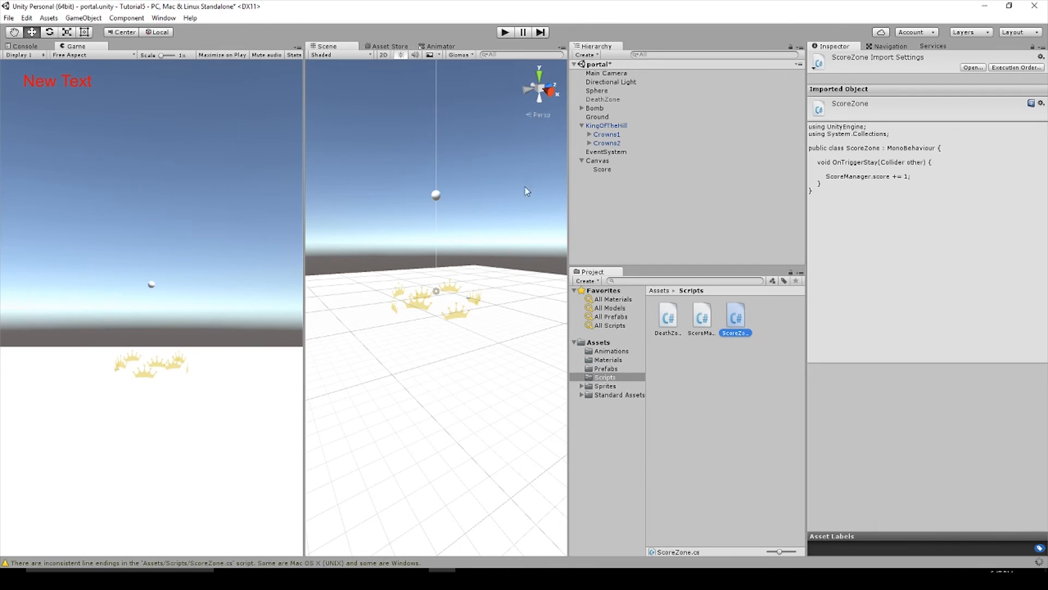
mouse_move(611, 179)
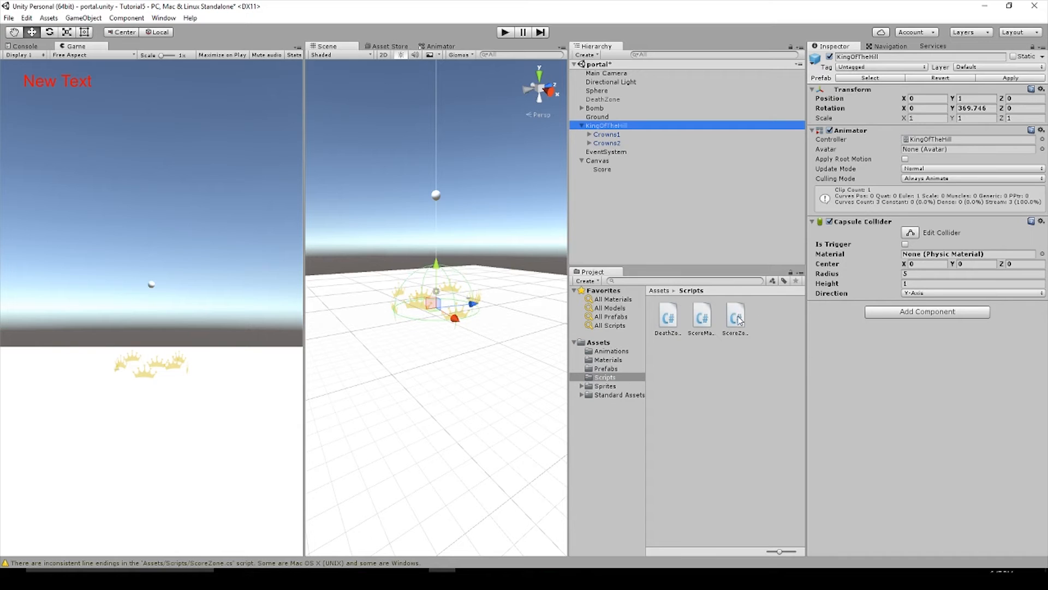
Select KingOfTheHill and tick Is Trigger on its Capsule Collider.
left_click(905, 158)
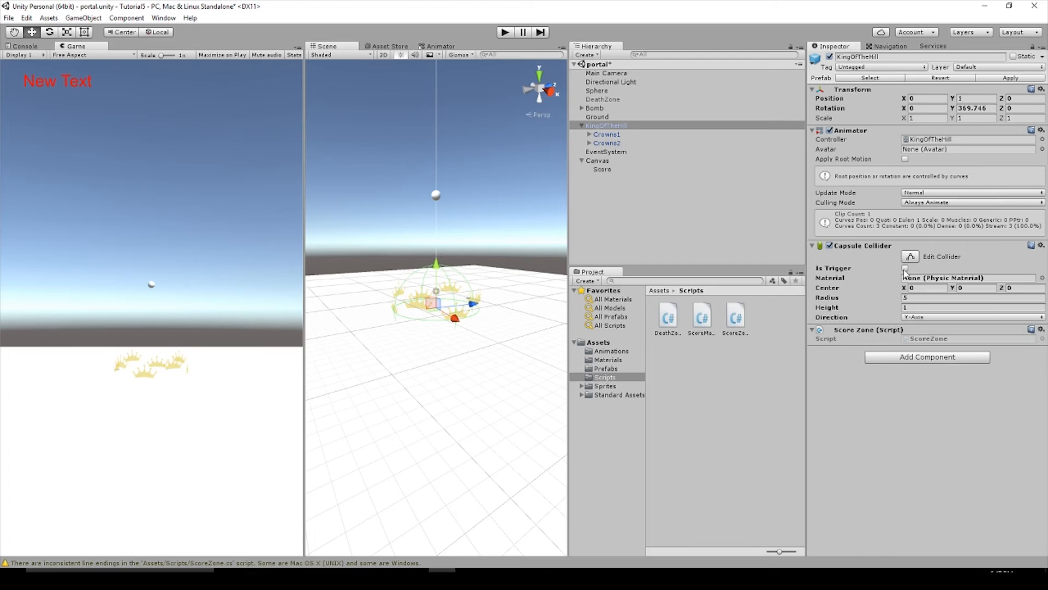
left_click(907, 268)
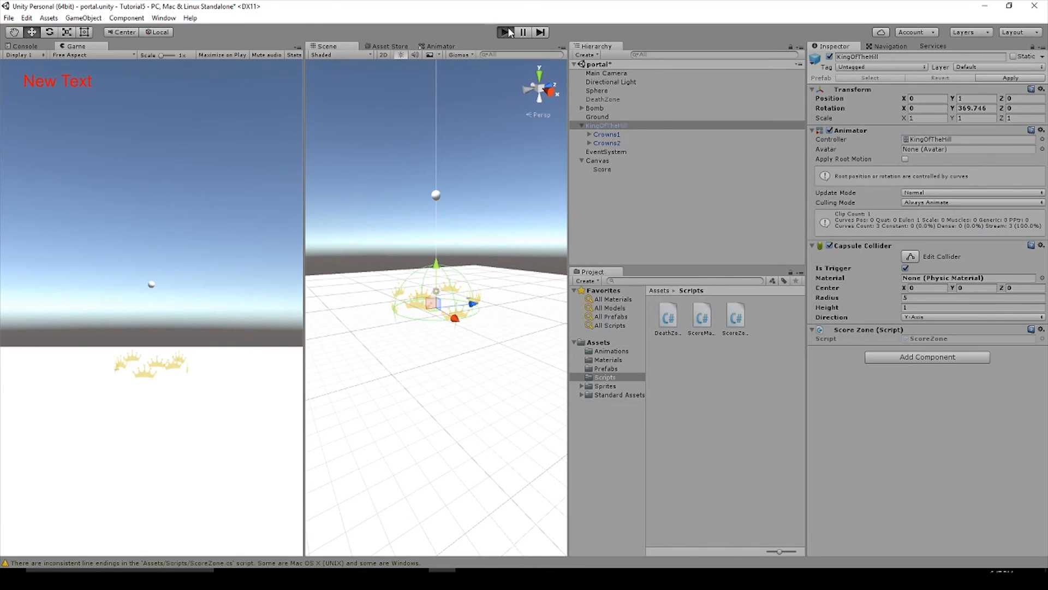
Play the scene, watch the Score text climb, then select the Sphere.
left_click(506, 32)
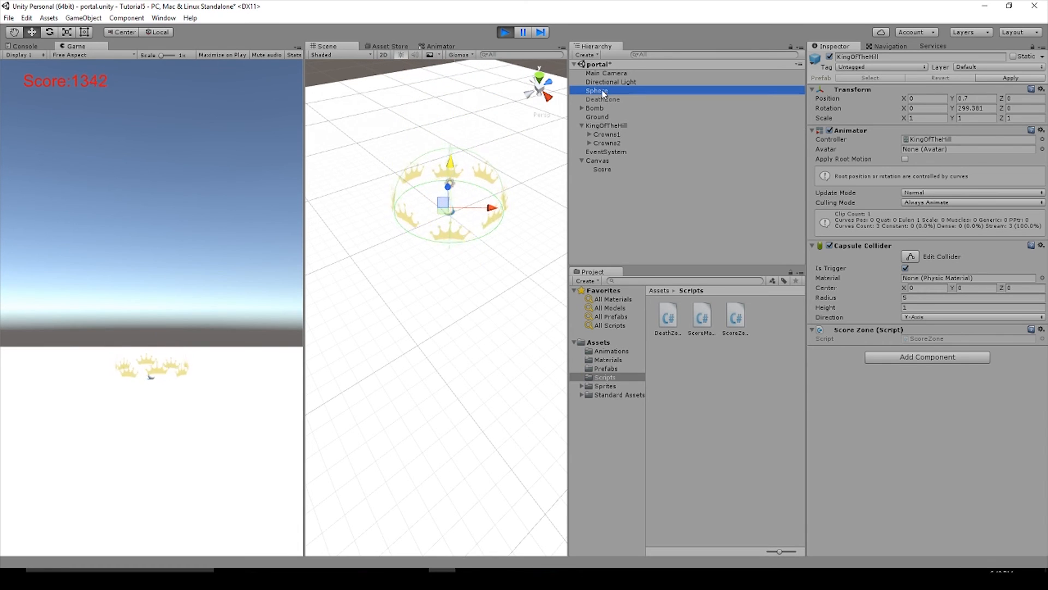
left_click(596, 91)
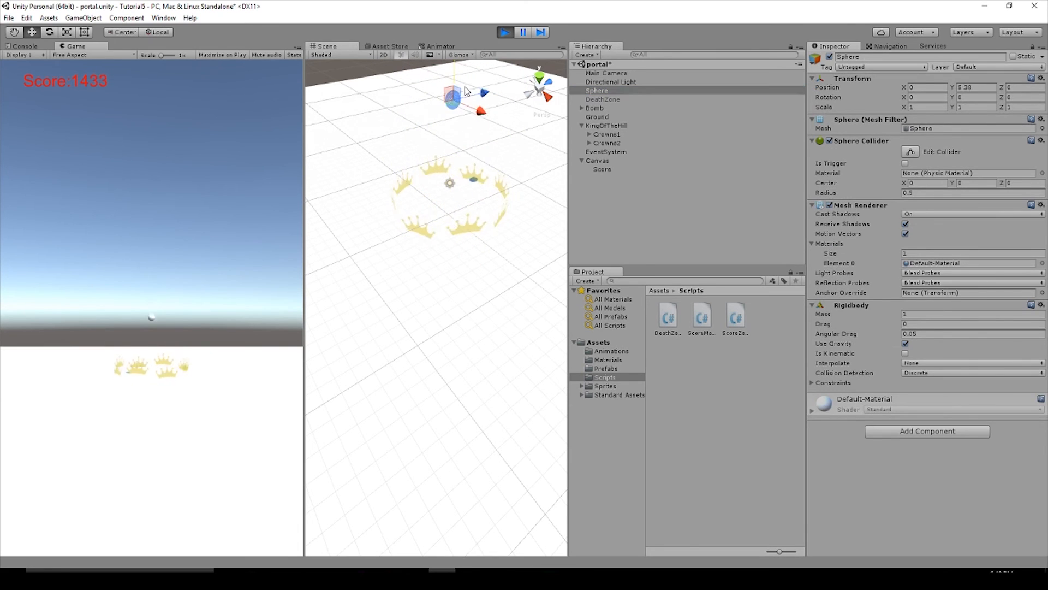